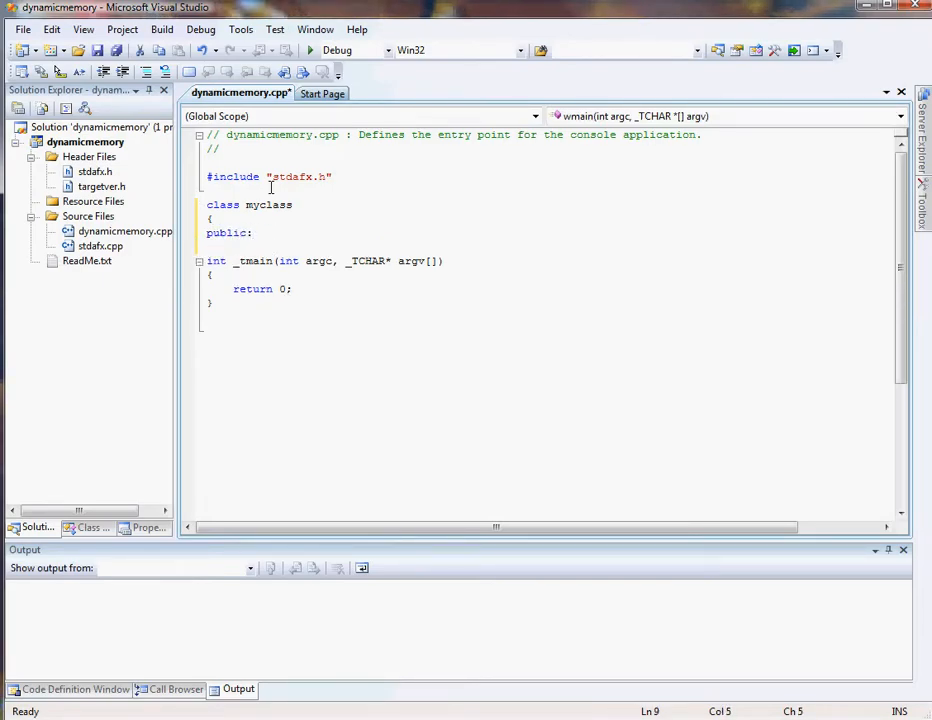
Under public, add empty myclass() {} constructor and ~myclass() {} destructor lines
{"action": "type", "text": "myclass"}
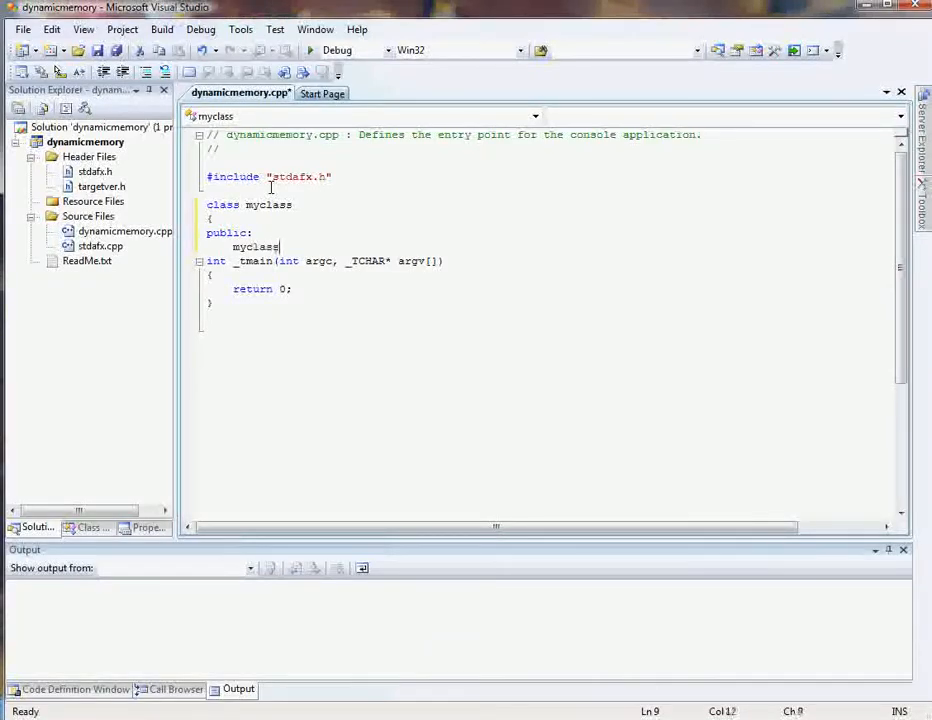
{"action": "type", "text": "(){}"}
{"action": "type", "text": "~myclas"}
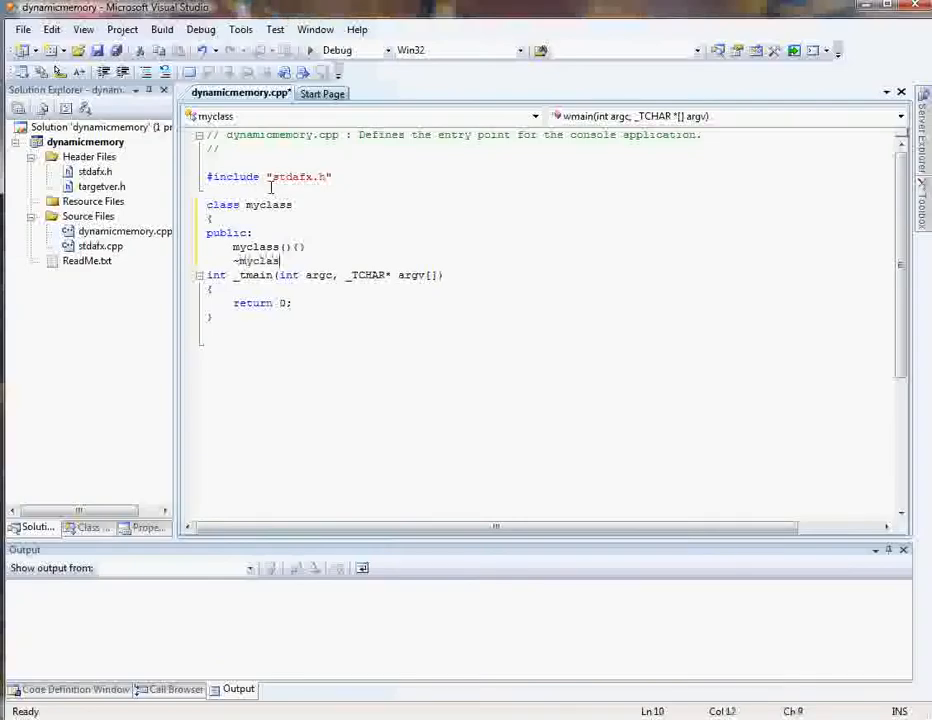
{"action": "type", "text": "()"}
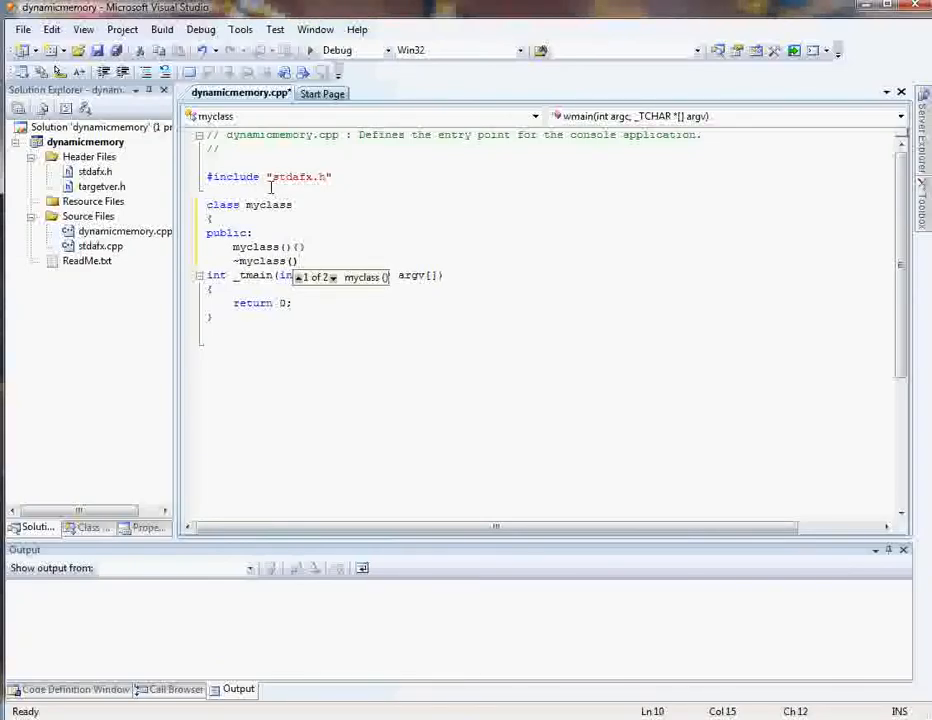
{"action": "type", "text": "{}"}
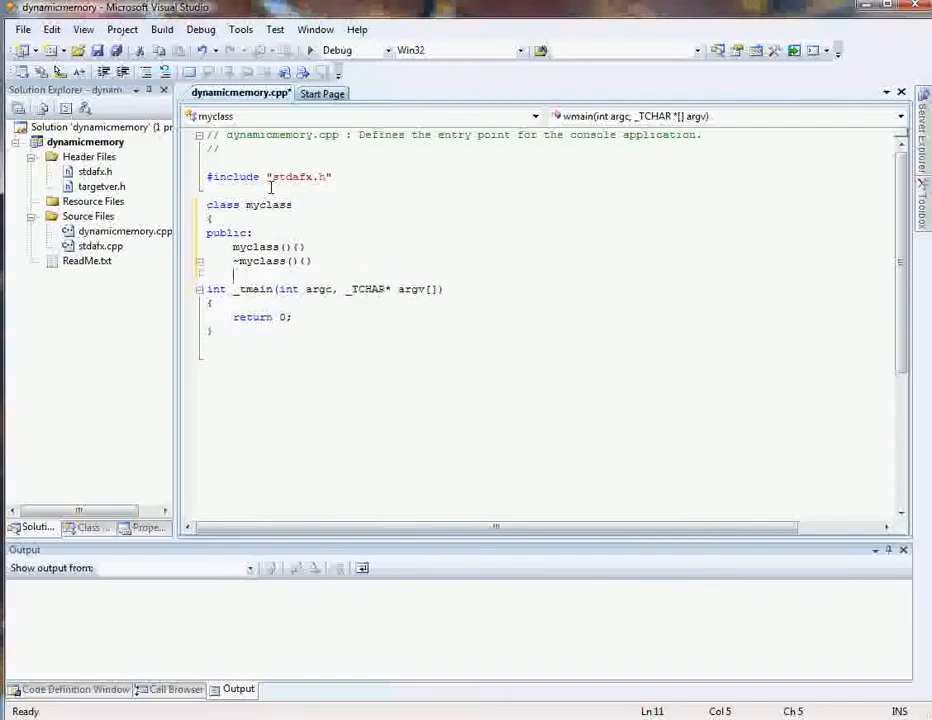
{"action": "type", "text": "void"}
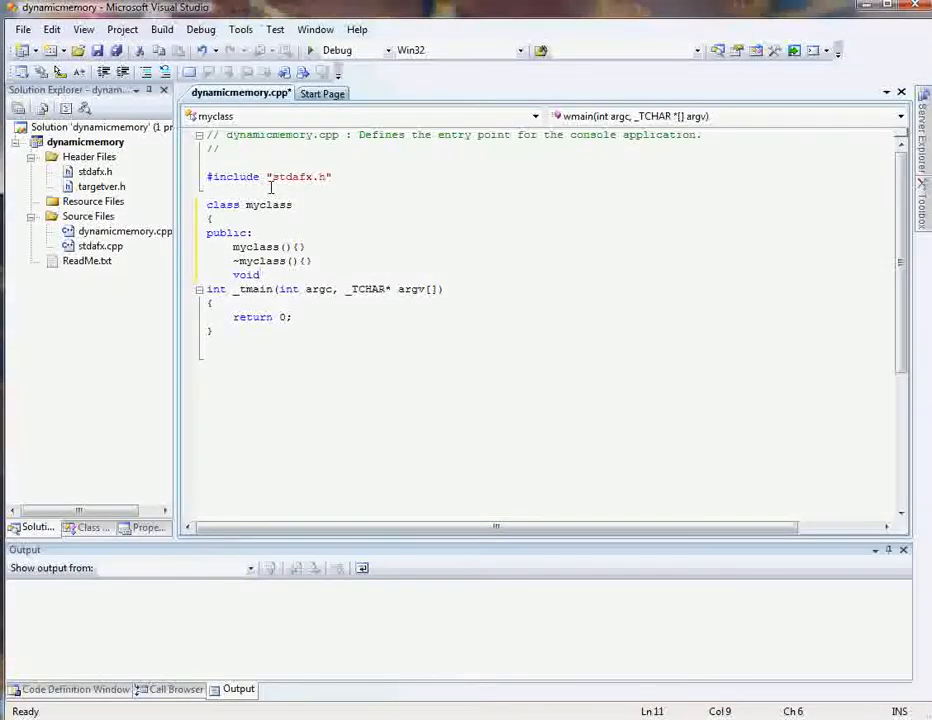
Type the setint(int* inta) member function signature in myclass
{"action": "type", "text": "s"}
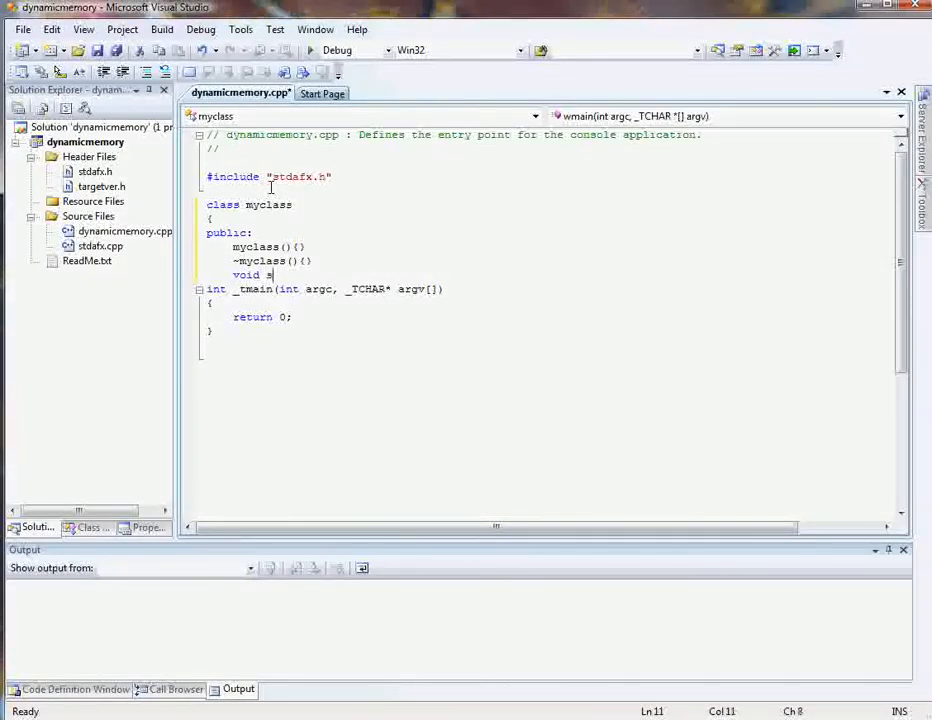
{"action": "type", "text": "etint"}
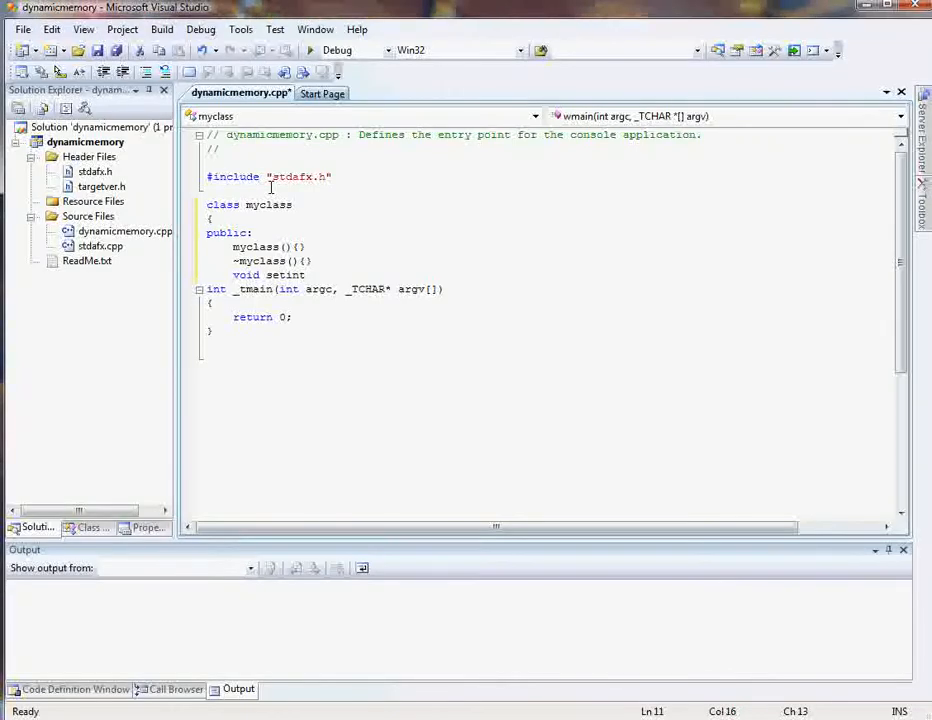
{"action": "type", "text": "int*"}
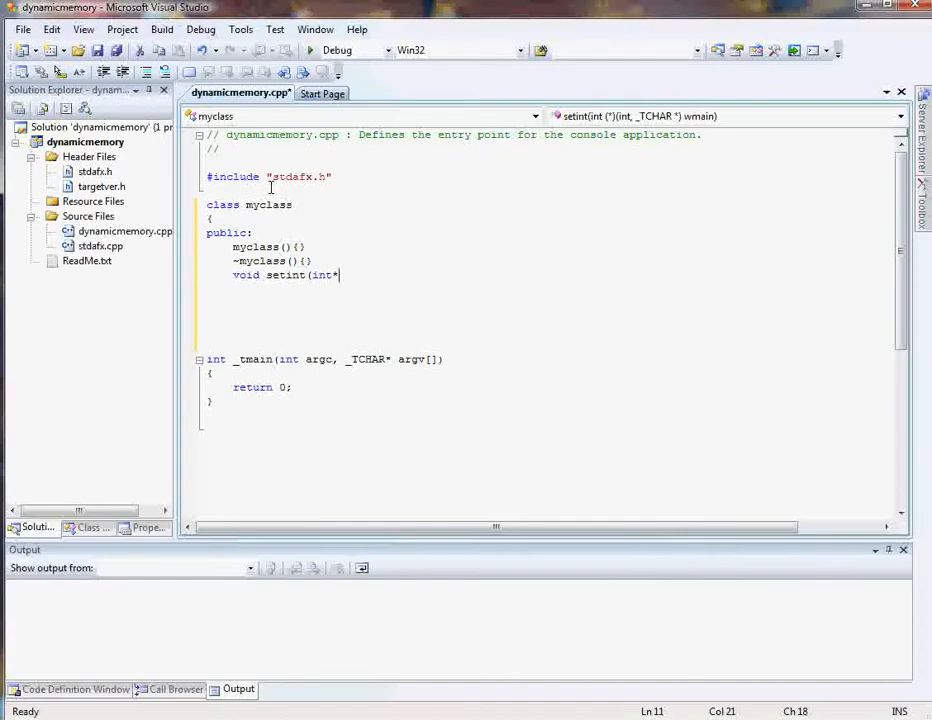
{"action": "type", "text": "inta"}
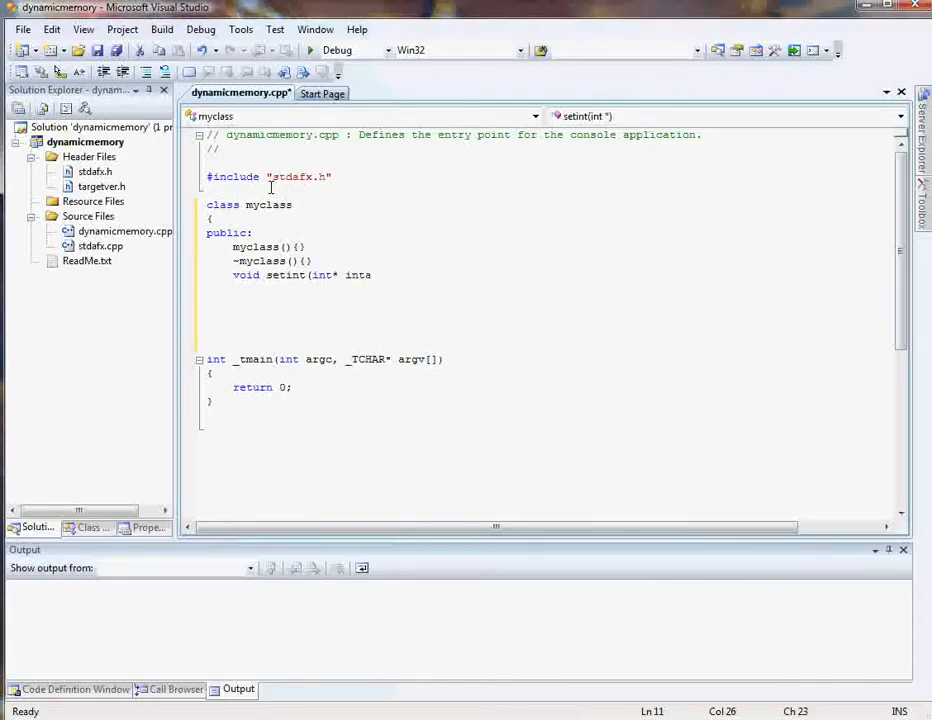
{"action": "type", "text": ") const"}
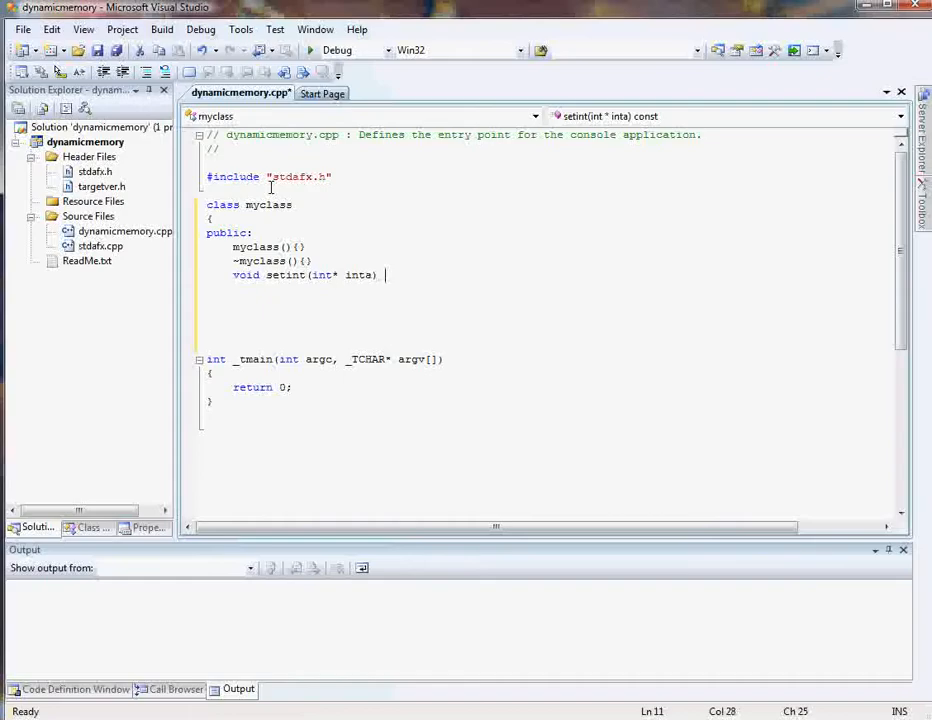
Give setint a body that assigns *inta to myint
{"action": "type", "text": "{"}
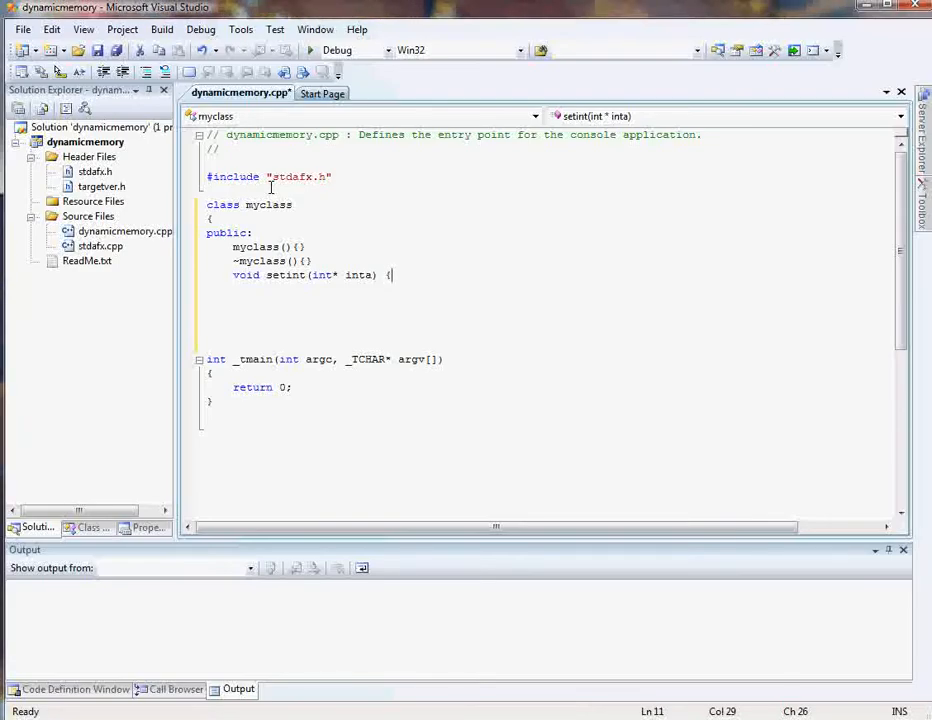
{"action": "type", "text": "m"}
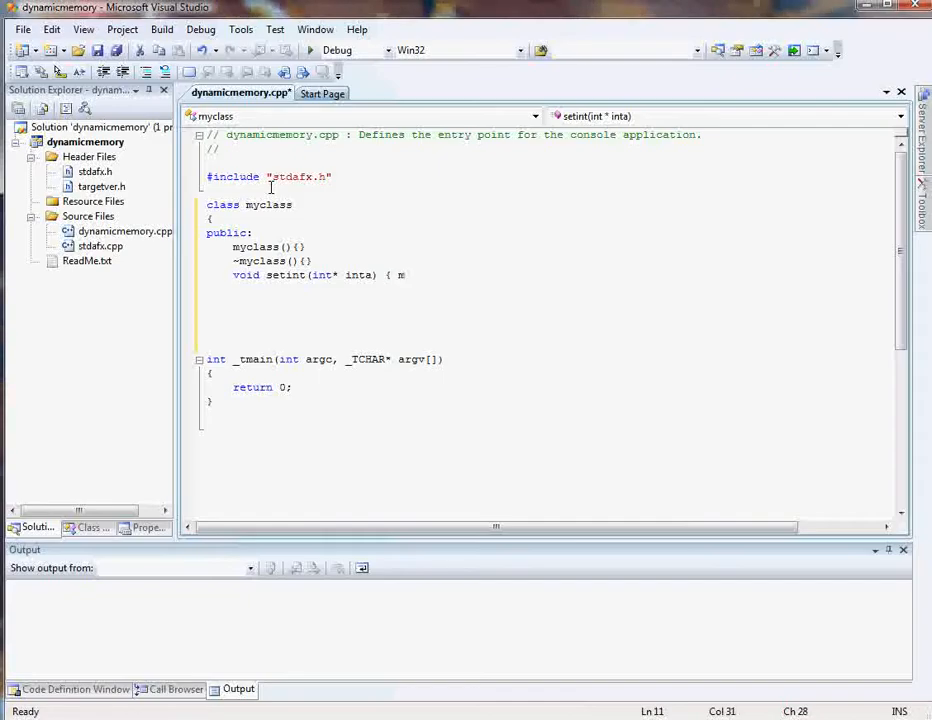
{"action": "type", "text": "y"}
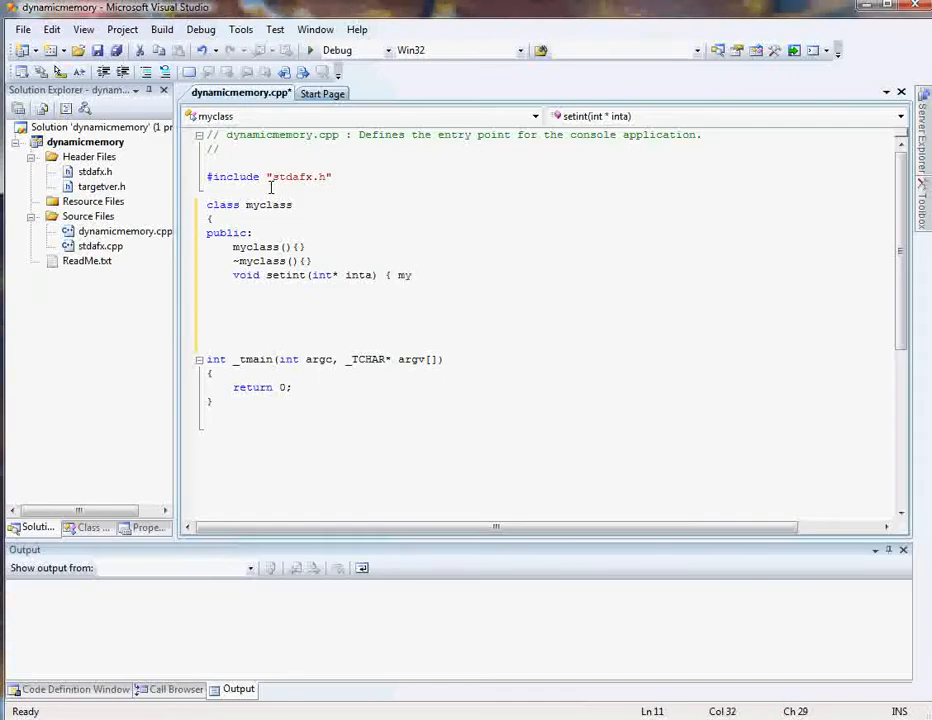
{"action": "type", "text": "int"}
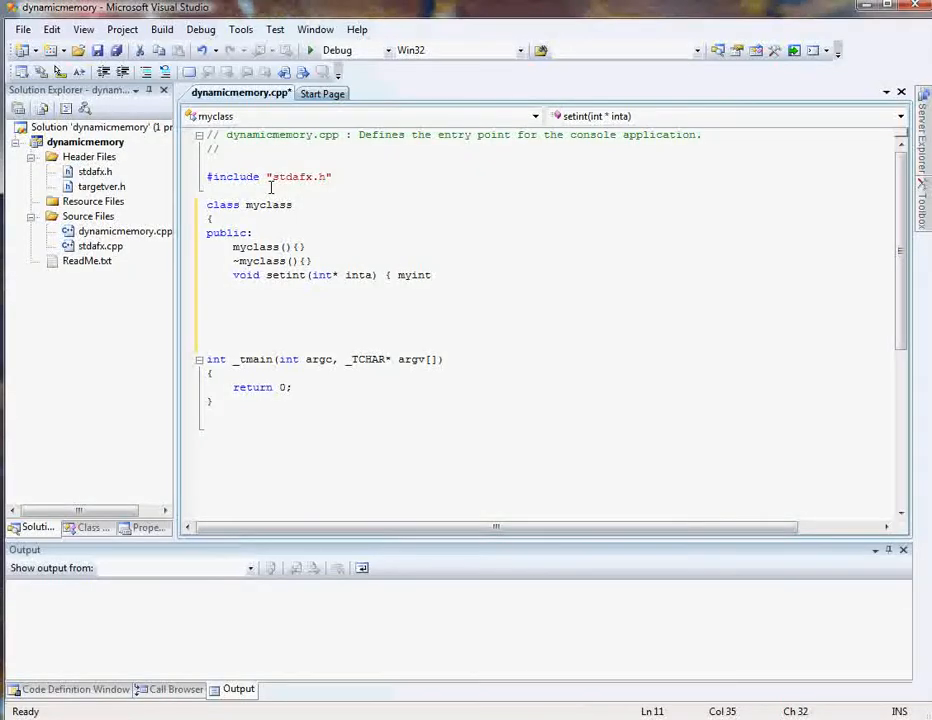
{"action": "type", "text": "="}
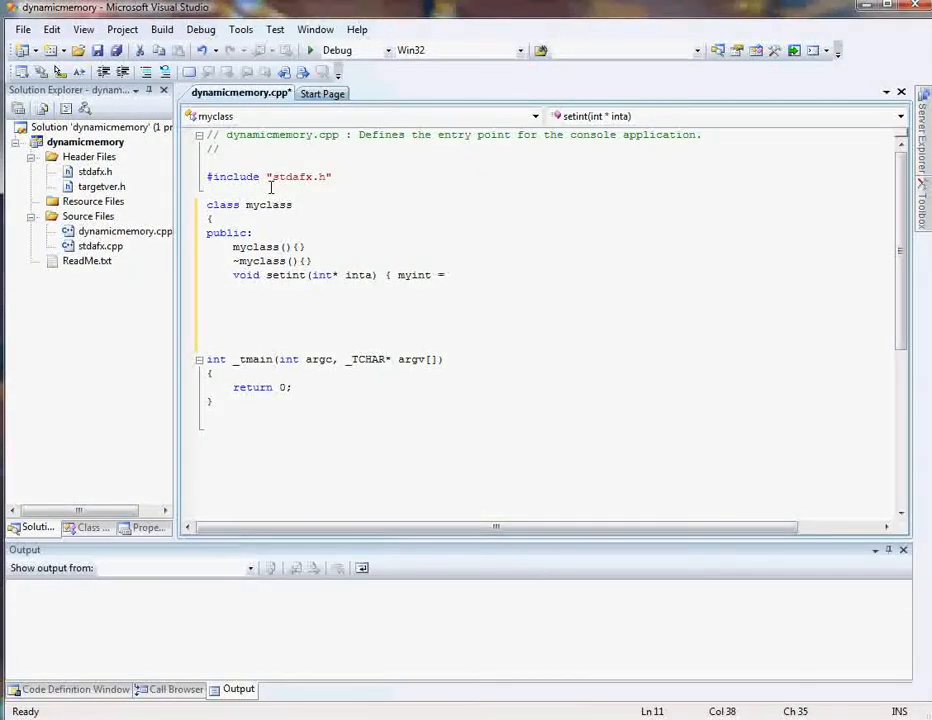
{"action": "type", "text": "*i"}
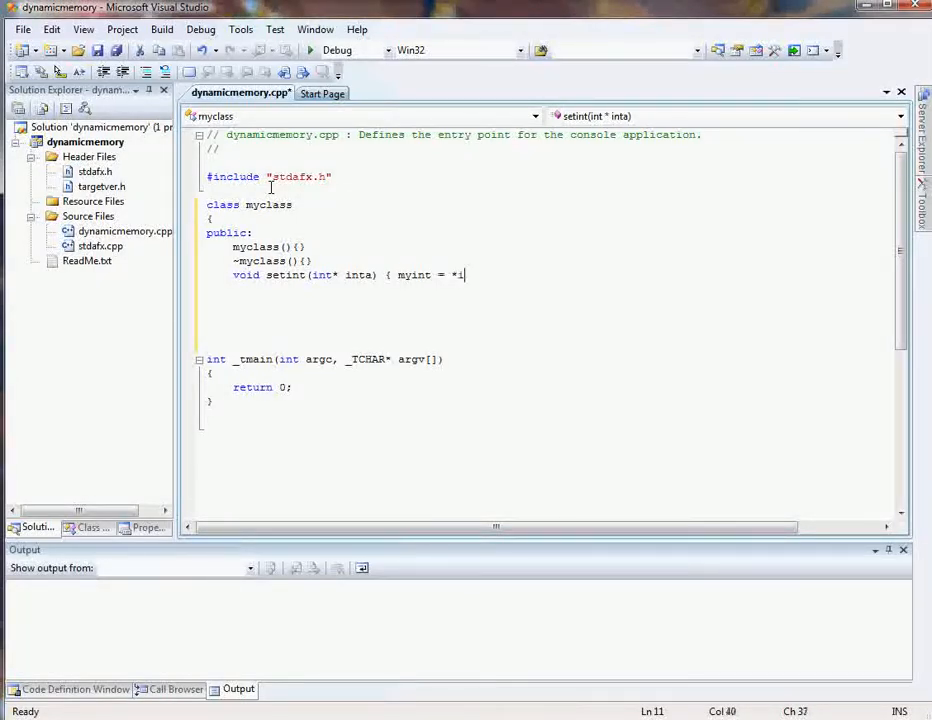
{"action": "type", "text": "nta"}
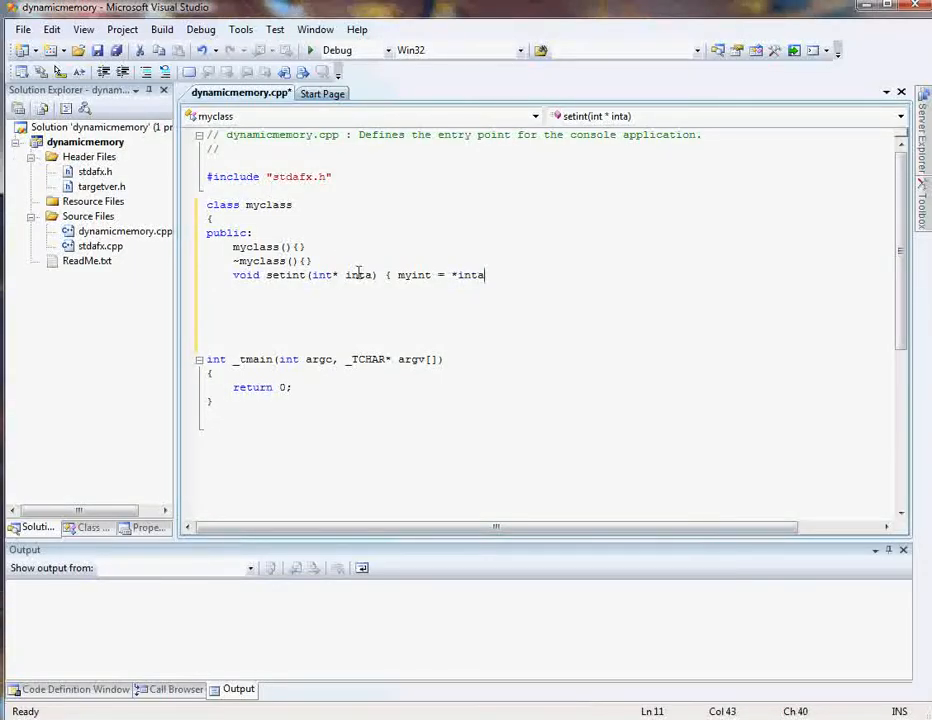
{"action": "type", "text": "; }"}
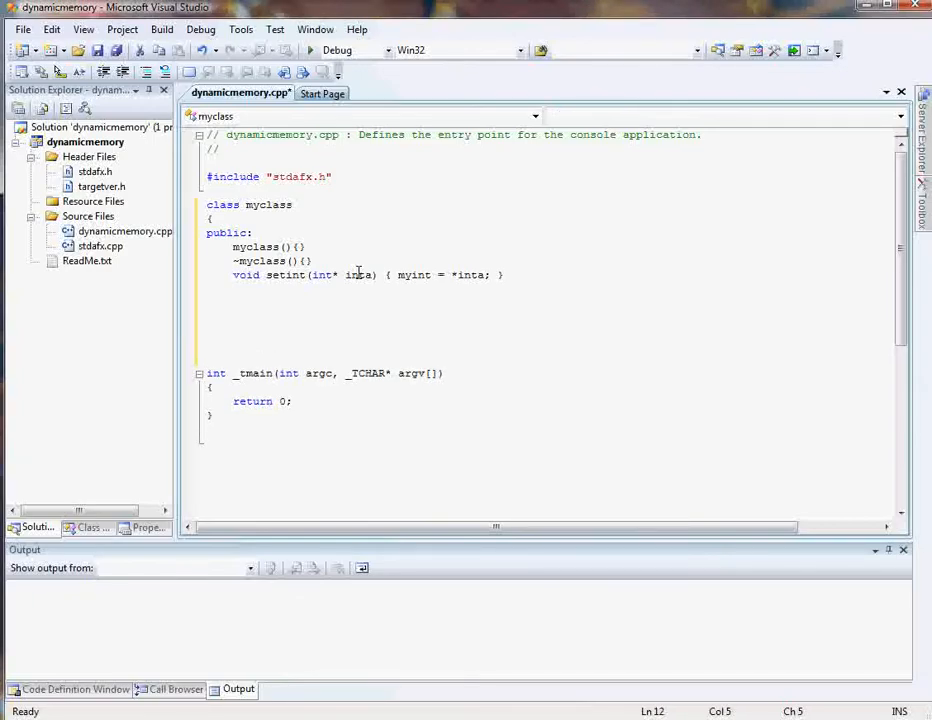
Add int getint() returning myint, removing the stray const qualifier
{"action": "type", "text": "int"}
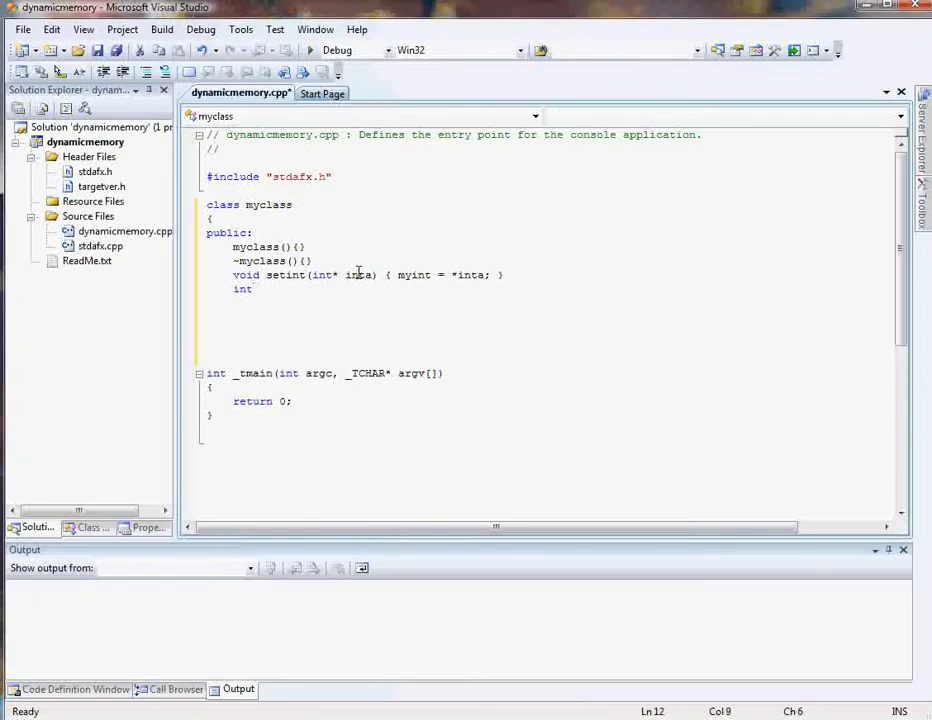
{"action": "type", "text": "getint"}
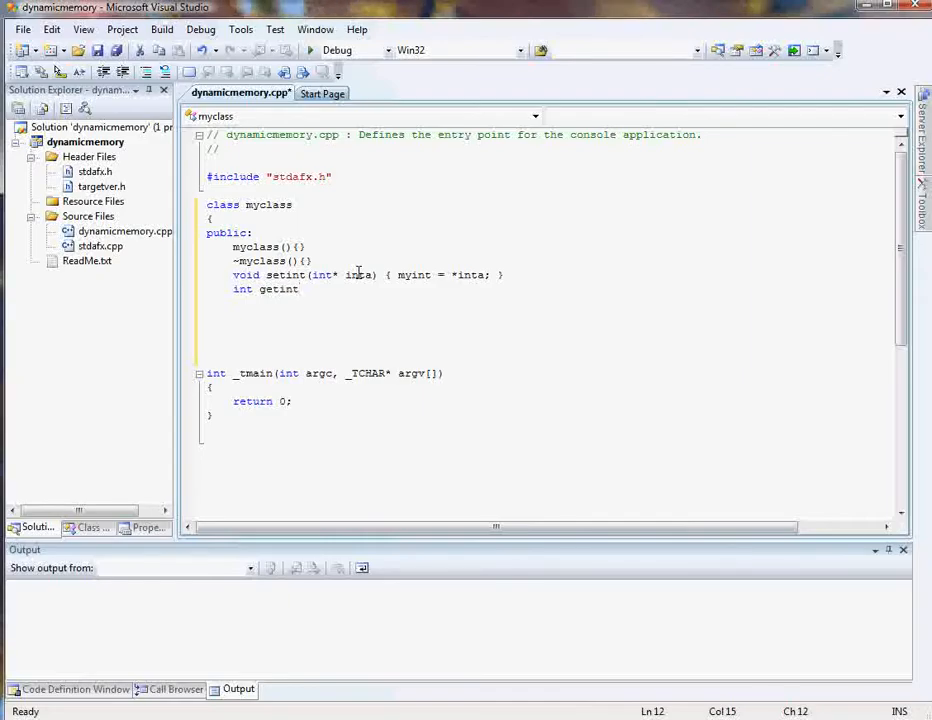
{"action": "type", "text": "() con"}
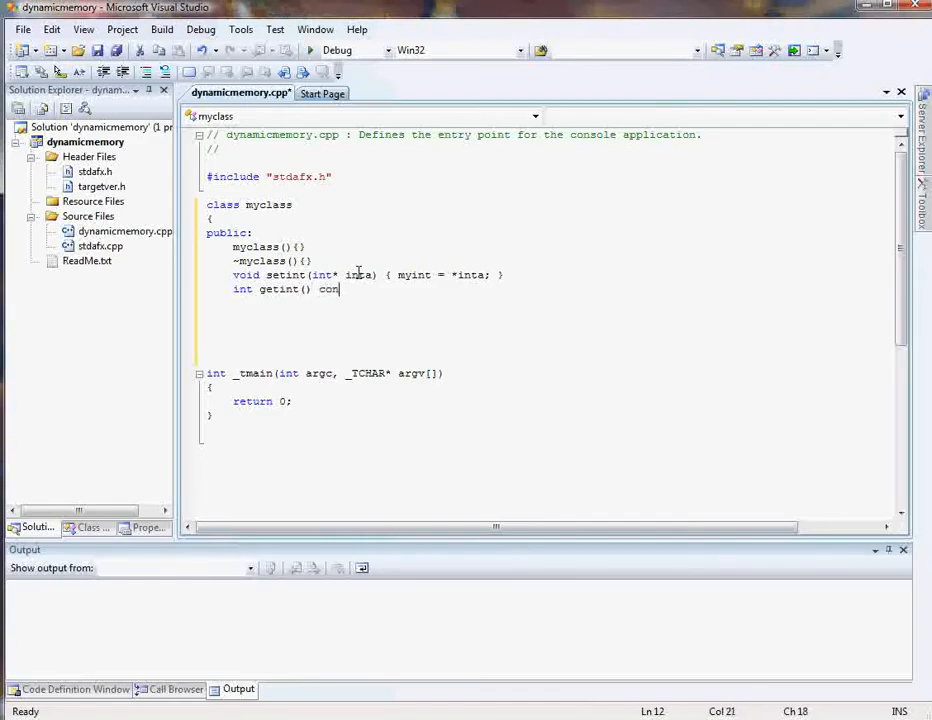
{"action": "type", "text": "st"}
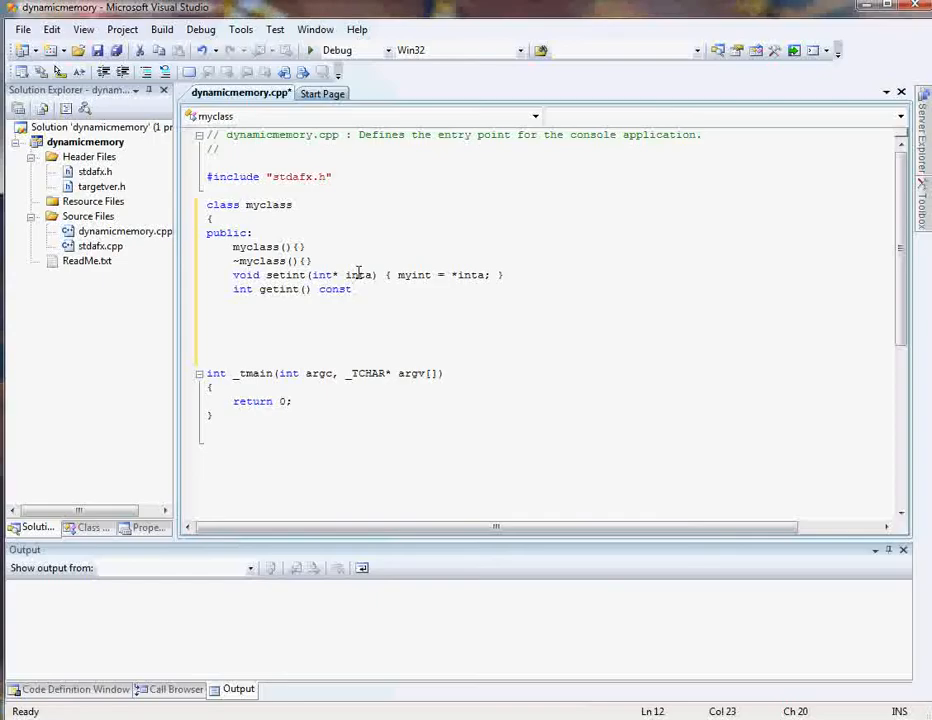
{"action": "left_click", "coordinate": [290, 289]}
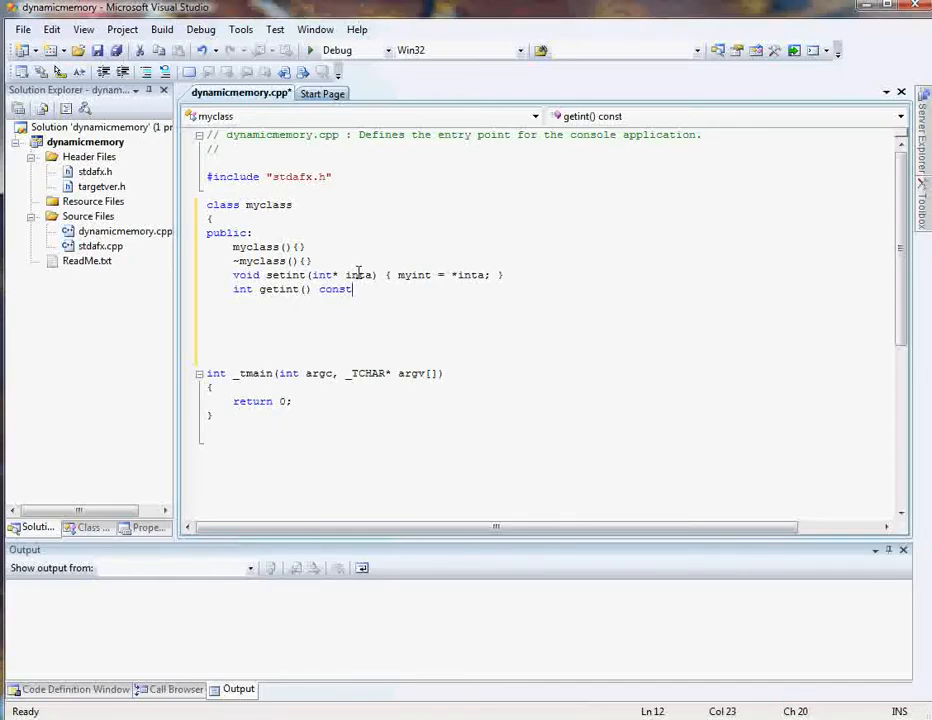
{"action": "key", "text": "BackSpace"}
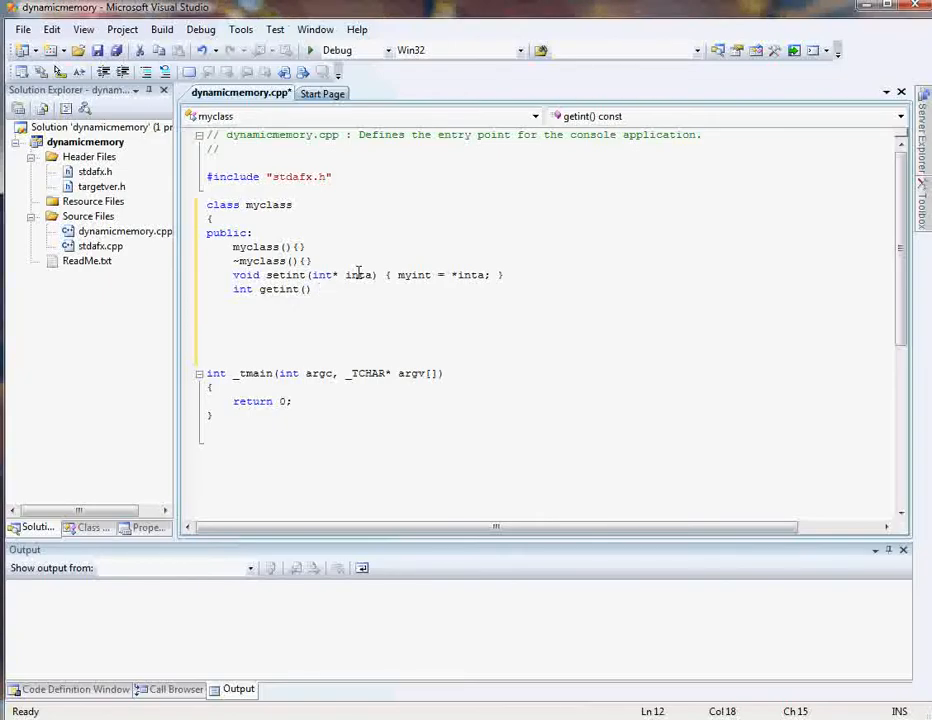
{"action": "type", "text": "const"}
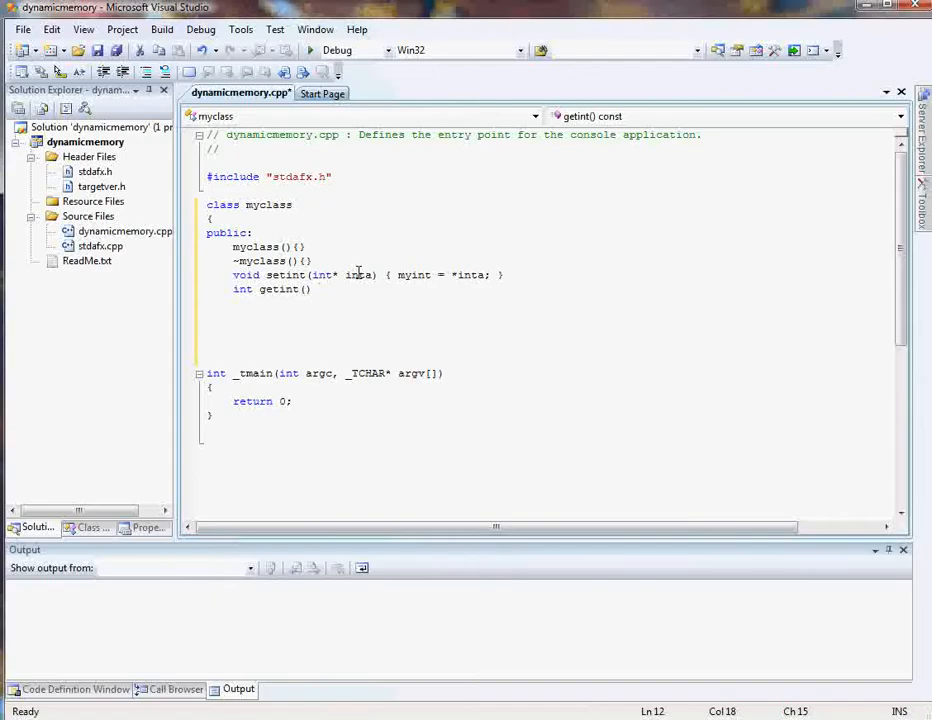
{"action": "type", "text": "{ return"}
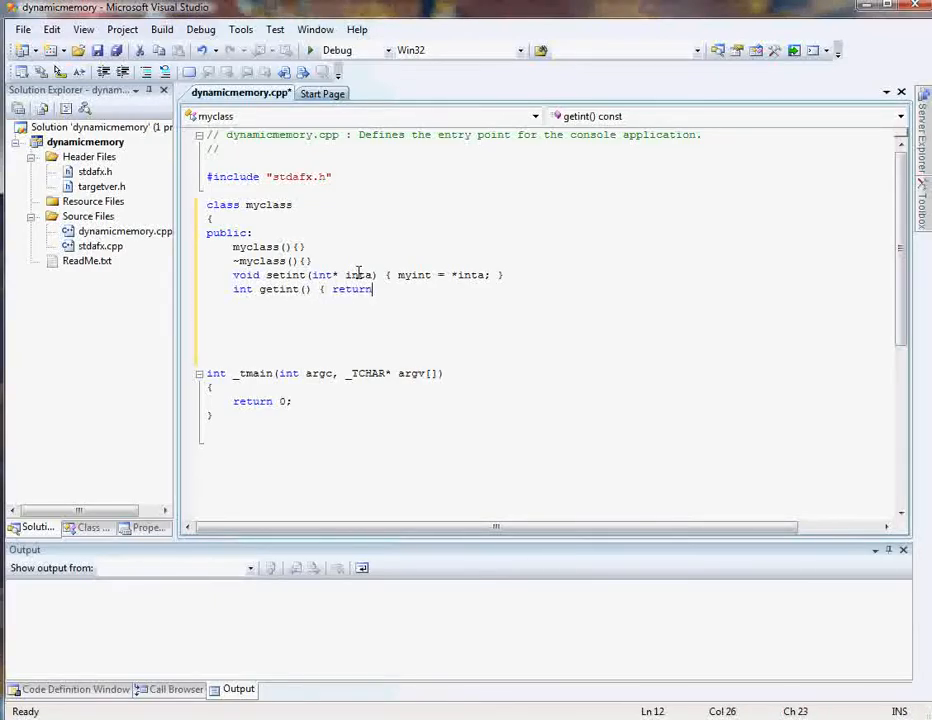
{"action": "type", "text": "my"}
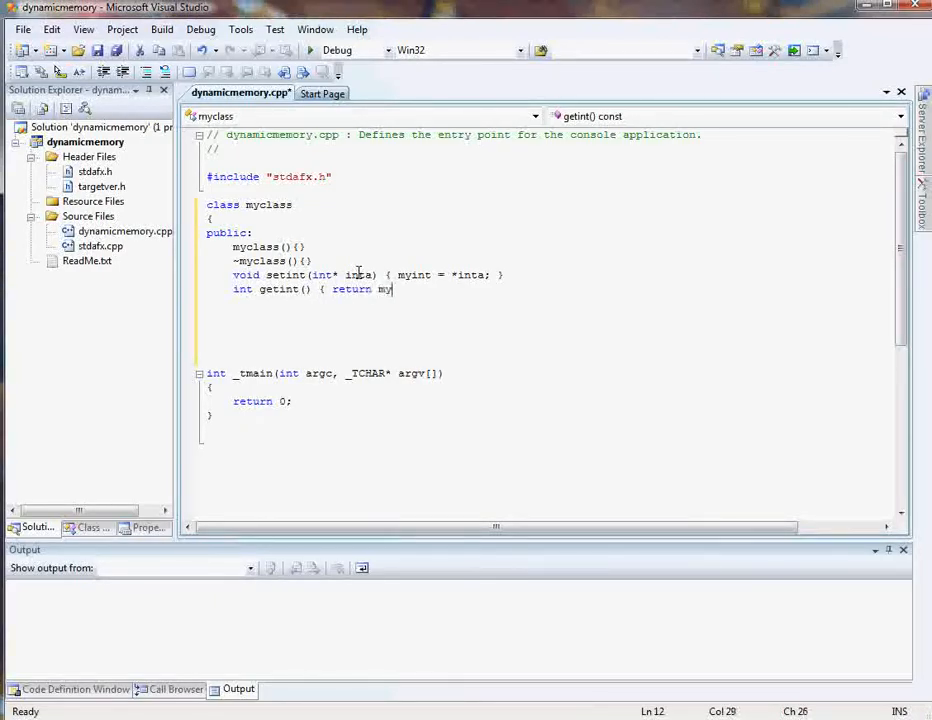
{"action": "type", "text": "int;"}
{"action": "left_click", "coordinate": [550, 303]}
{"action": "type", "text": "private:"}
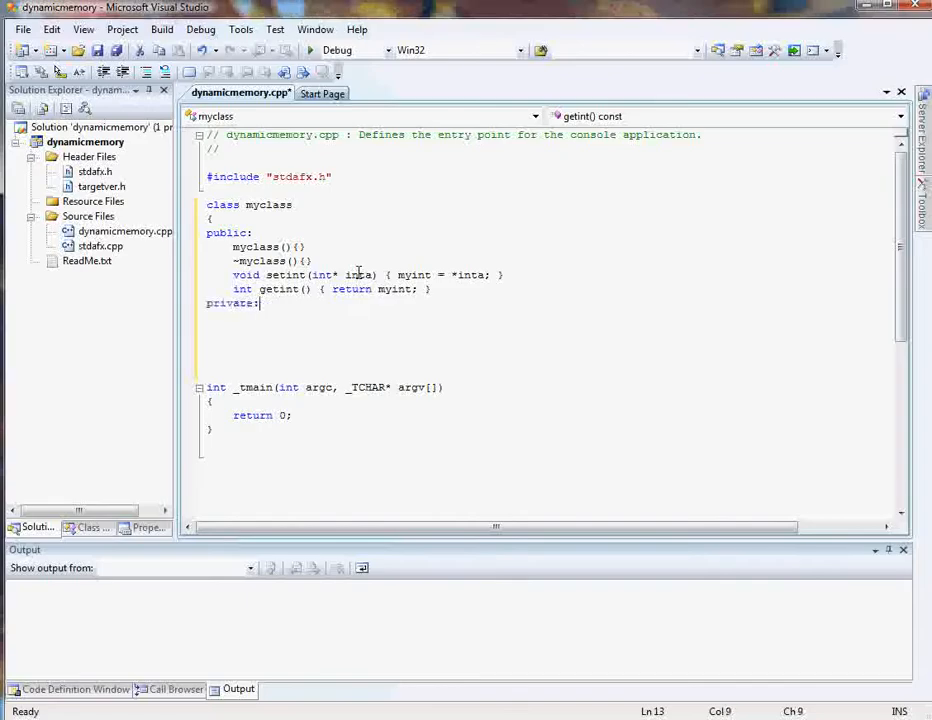
Declare private int myint; and close the class with a semicolon
{"action": "type", "text": "myi"}
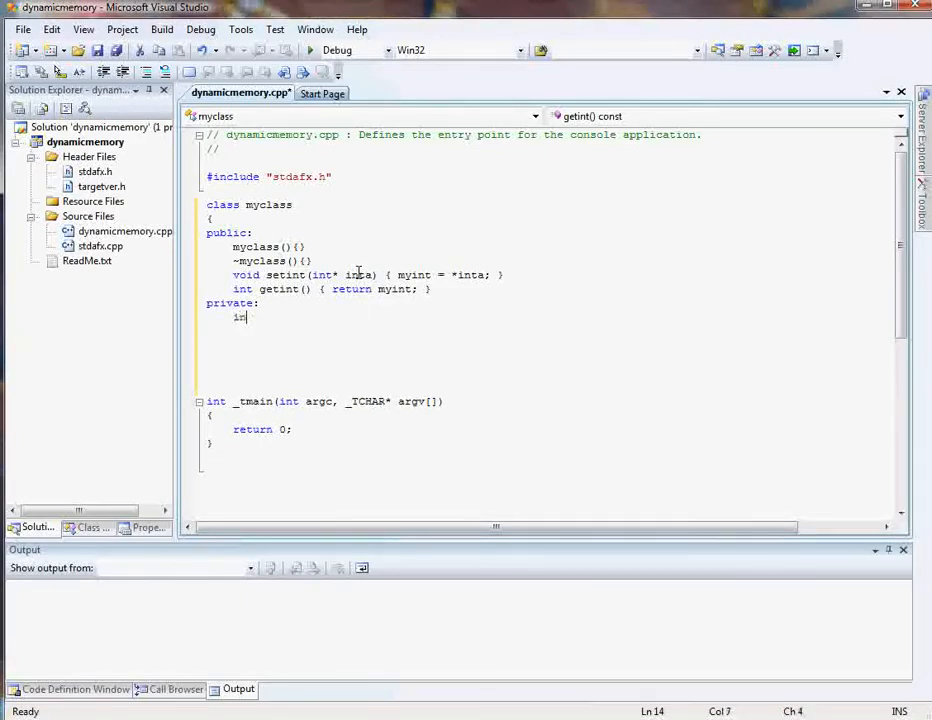
{"action": "type", "text": "t myint"}
{"action": "left_click", "coordinate": [550, 331]}
{"action": "type", "text": "}"}
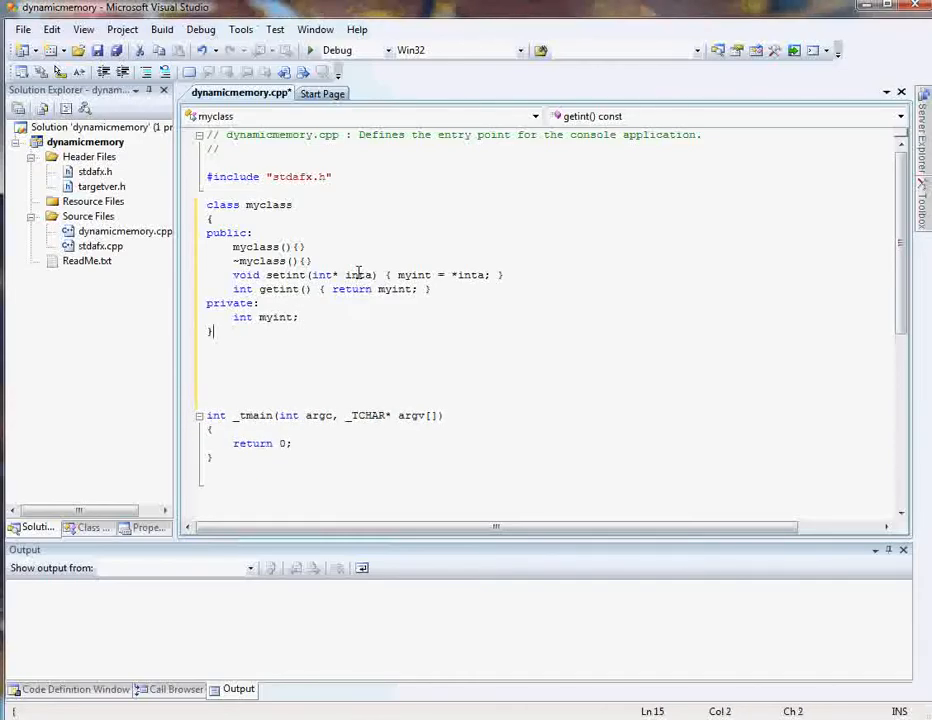
{"action": "type", "text": ";"}
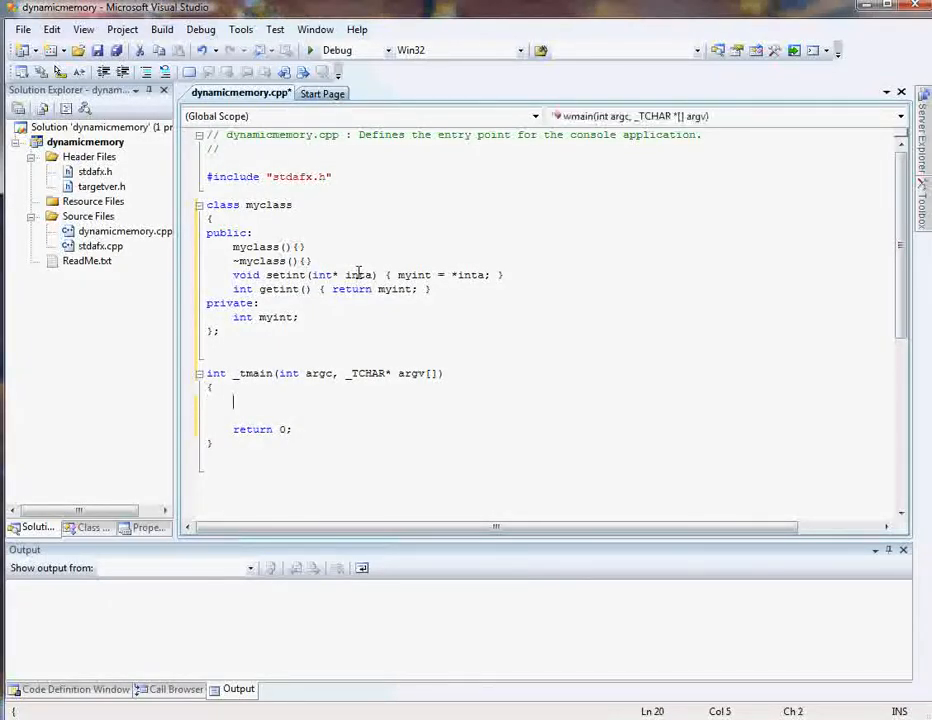
In _tmain, declare myclass *myc = new myclass; to allocate the object
{"action": "type", "text": "myclass"}
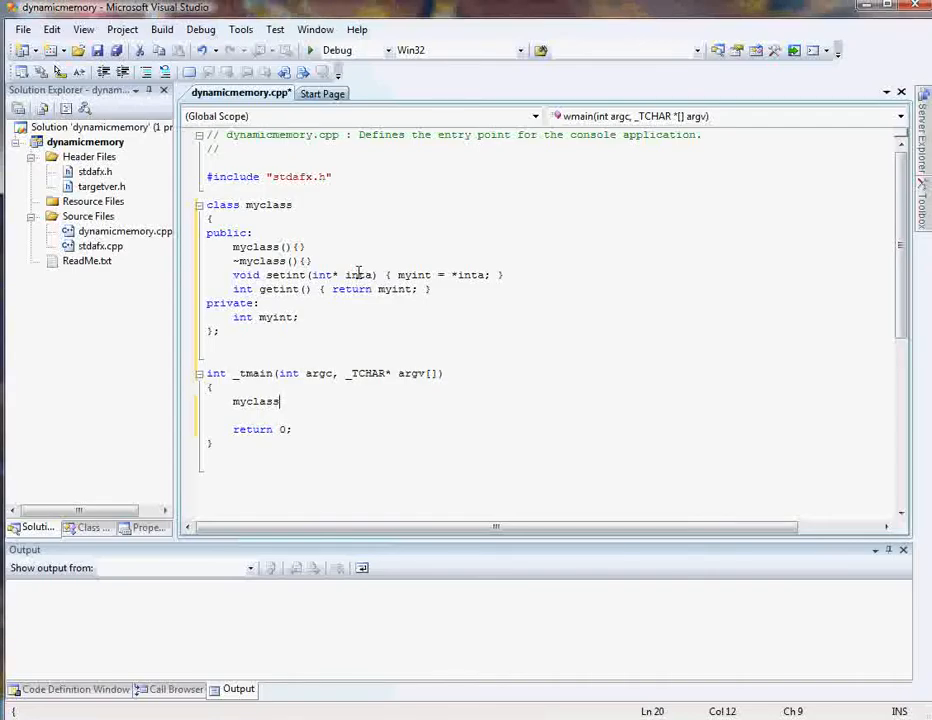
{"action": "type", "text": "*"}
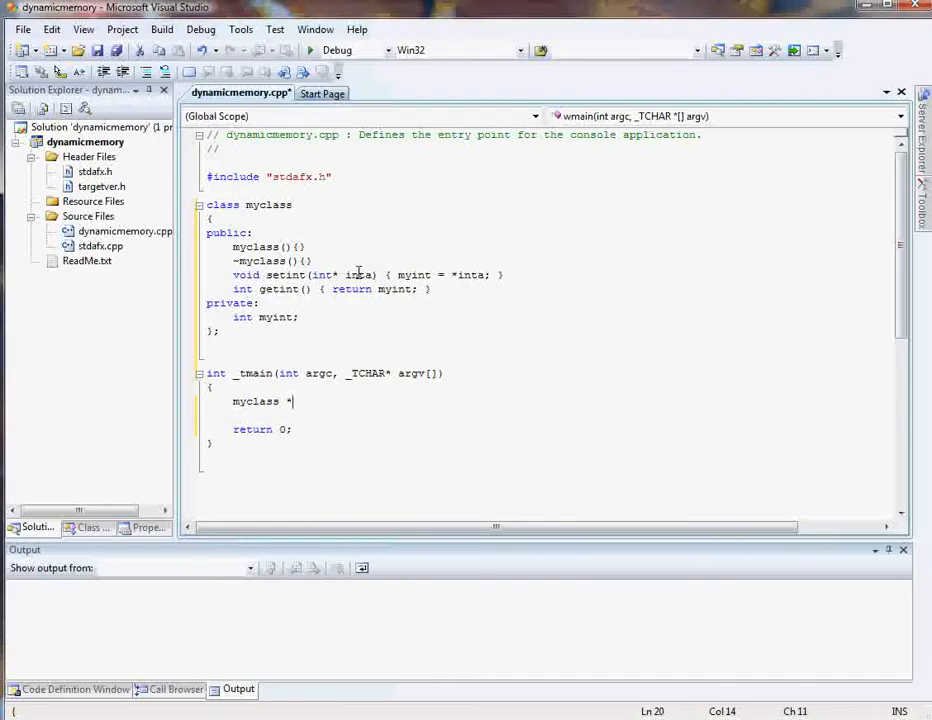
{"action": "type", "text": "my"}
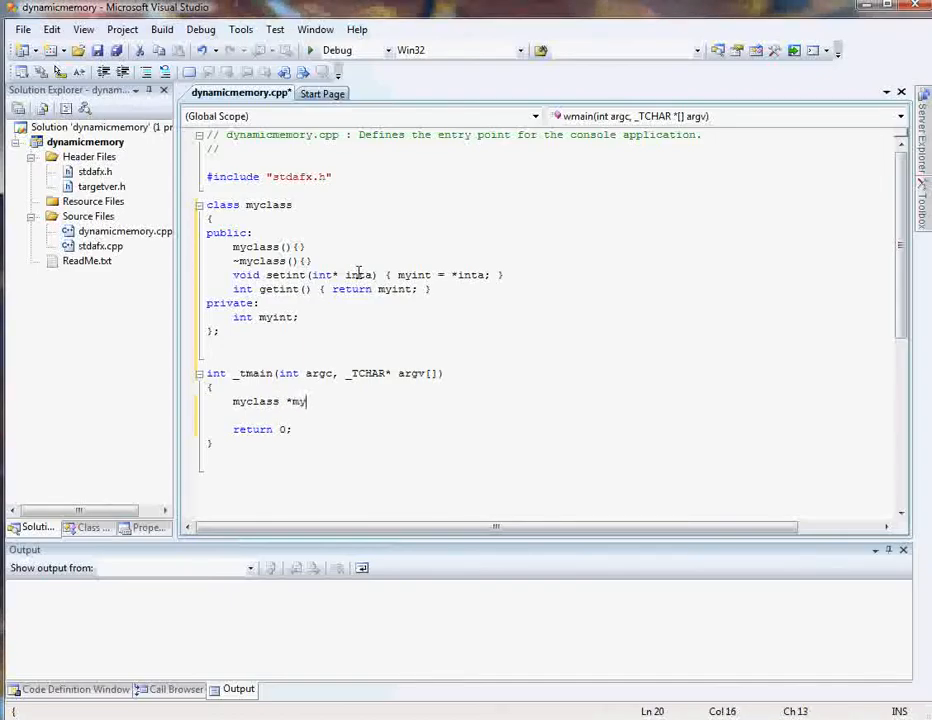
{"action": "type", "text": "c"}
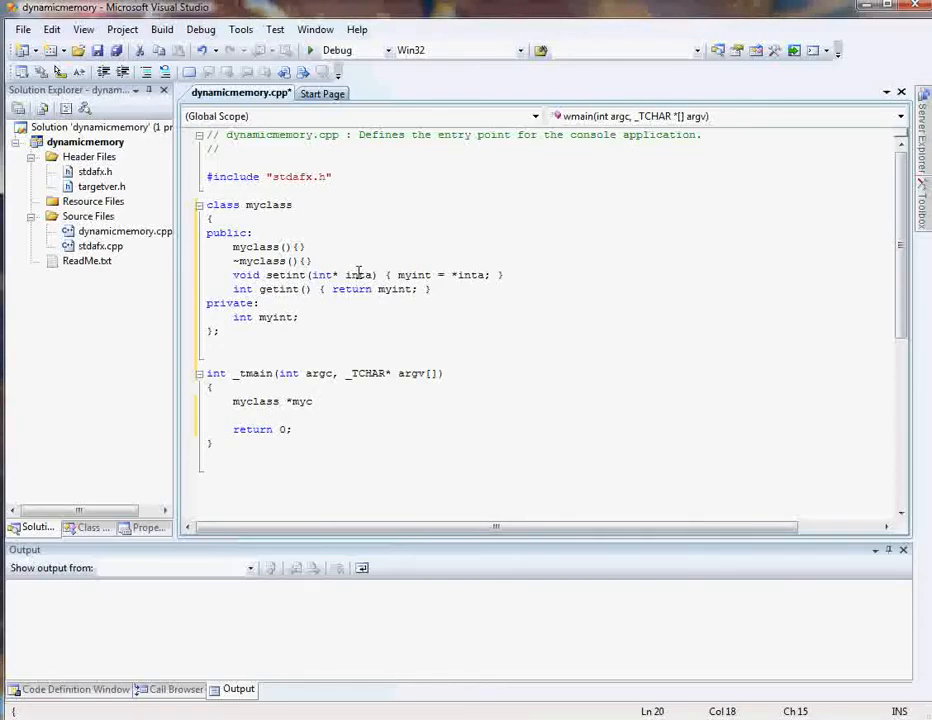
{"action": "type", "text": ";"}
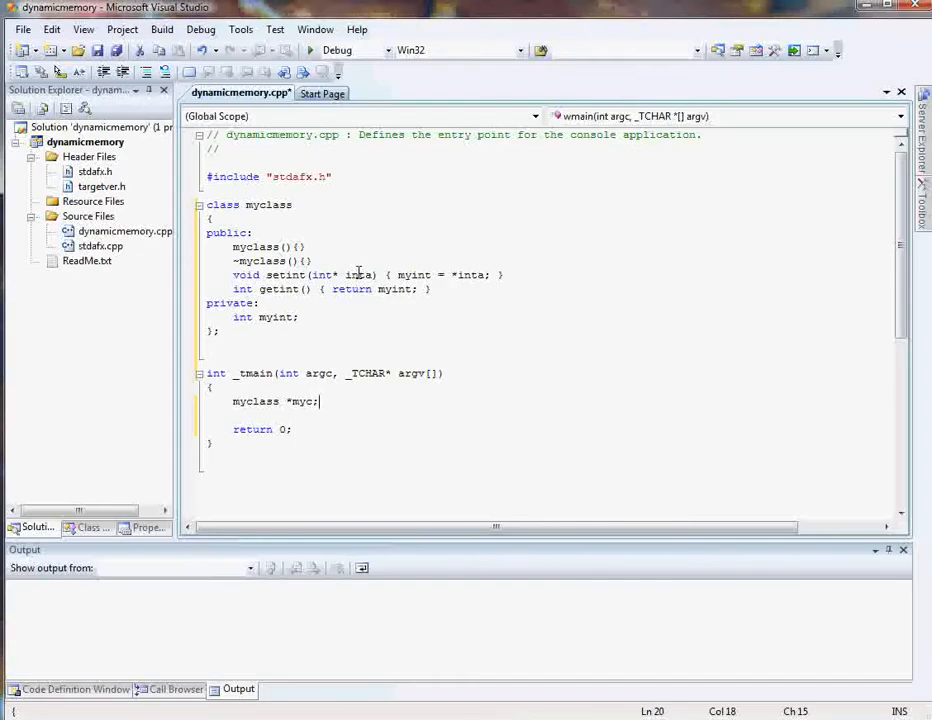
{"action": "key", "text": "Backspace"}
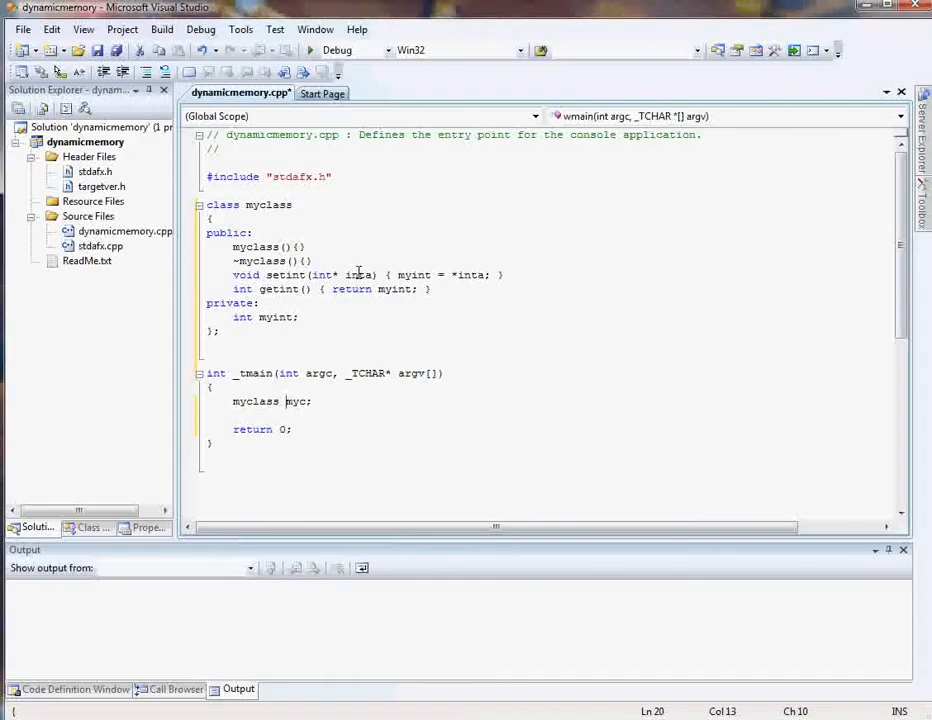
{"action": "type", "text": "*myc"}
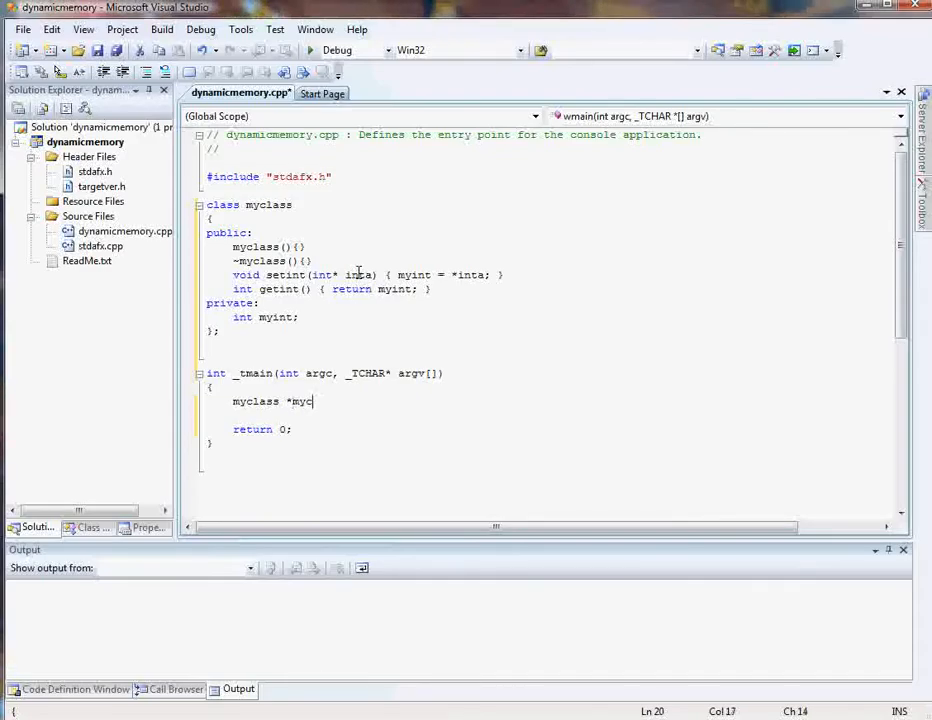
{"action": "type", "text": "= ne"}
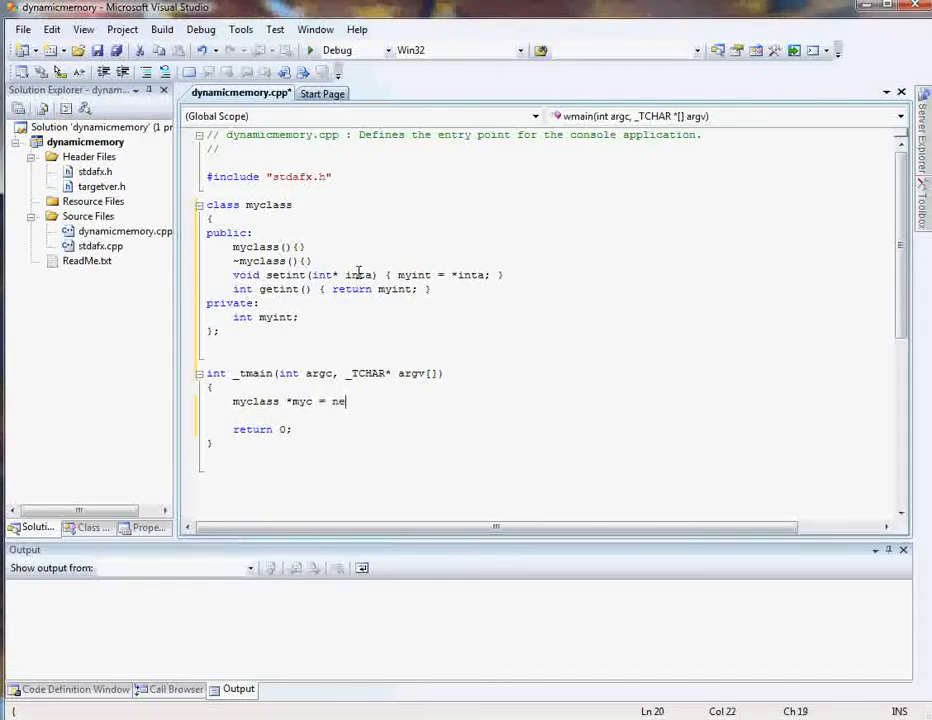
{"action": "type", "text": "w myclass;"}
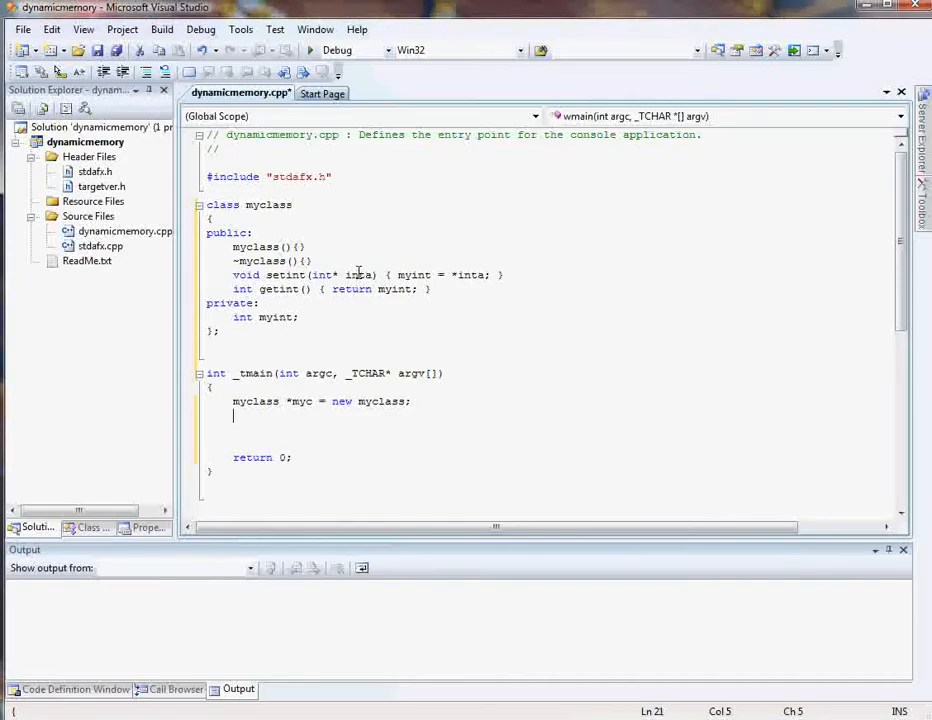
Allocate a heap int with int *myinta = new int;
{"action": "type", "text": "int"}
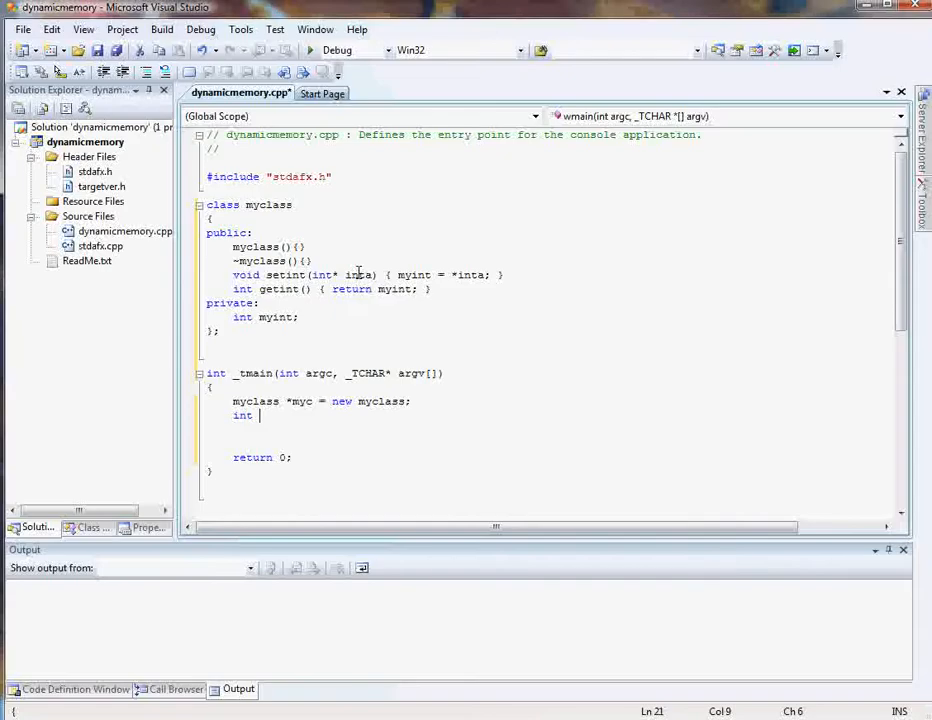
{"action": "type", "text": "*my"}
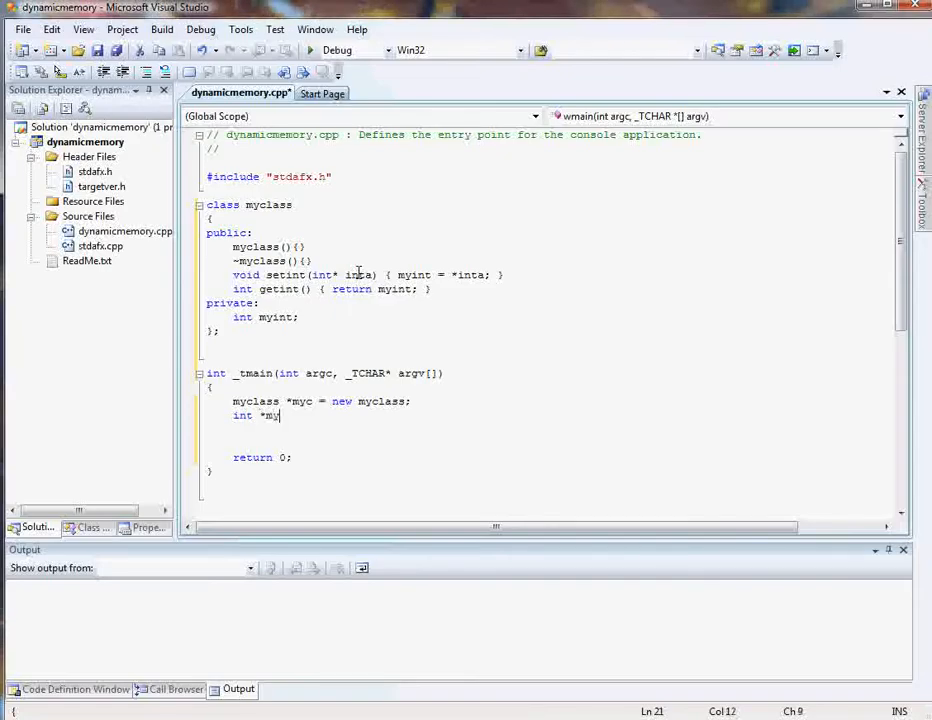
{"action": "type", "text": "int"}
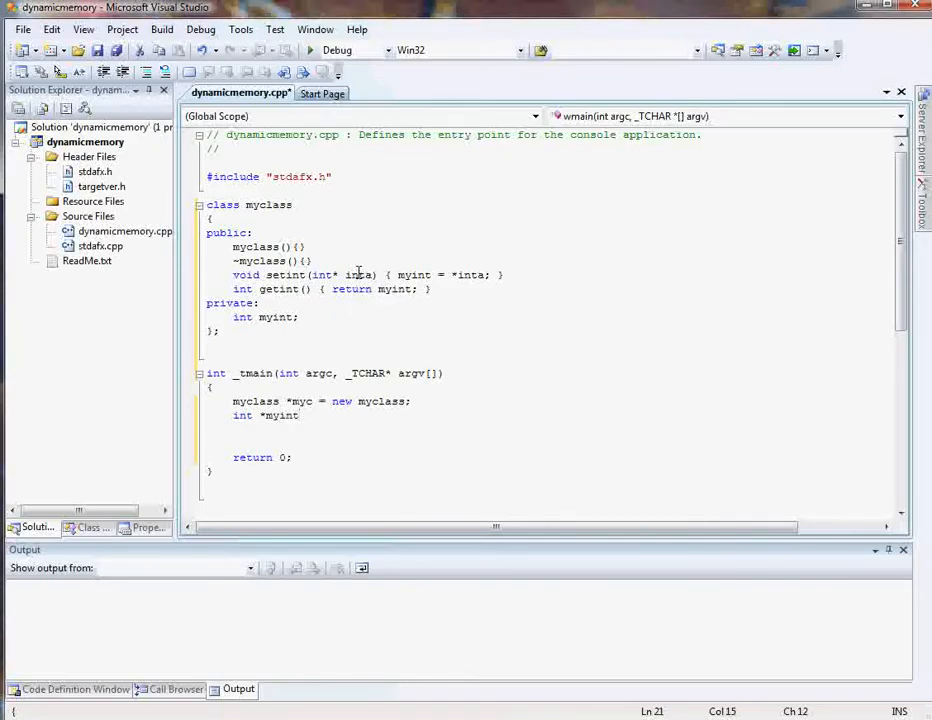
{"action": "type", "text": "a = new int"}
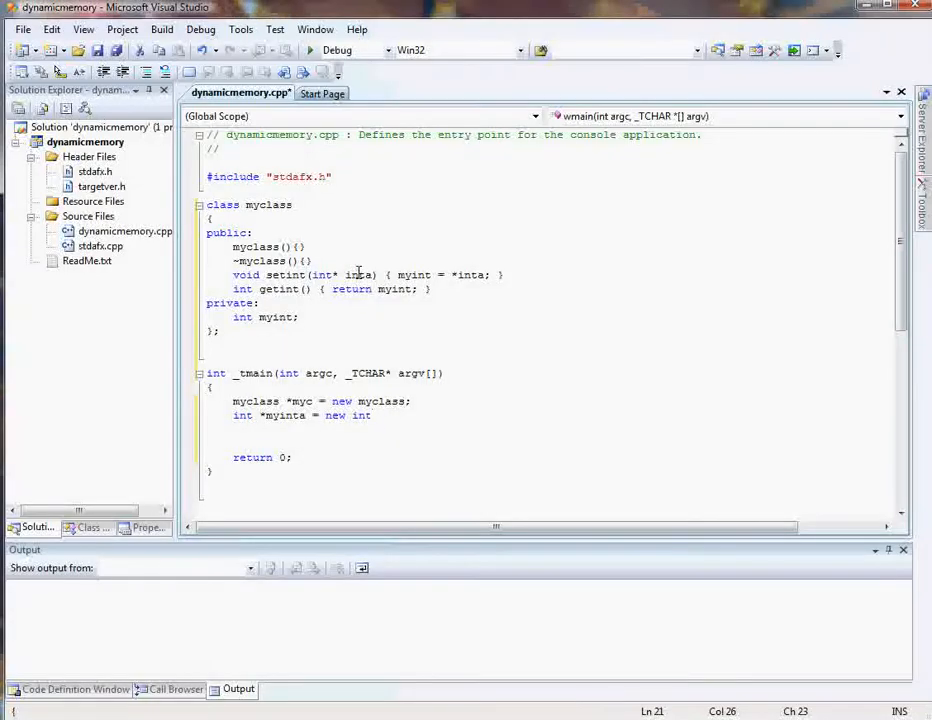
{"action": "type", "text": ";"}
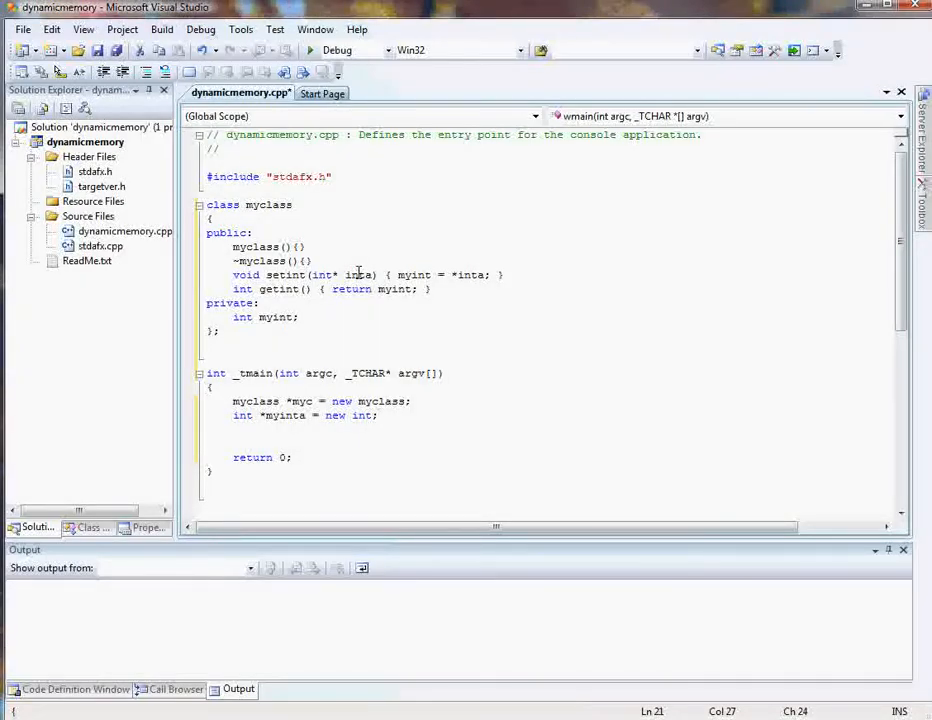
Store 99 through the pointer with *myinta = 99;
{"action": "type", "text": "*"}
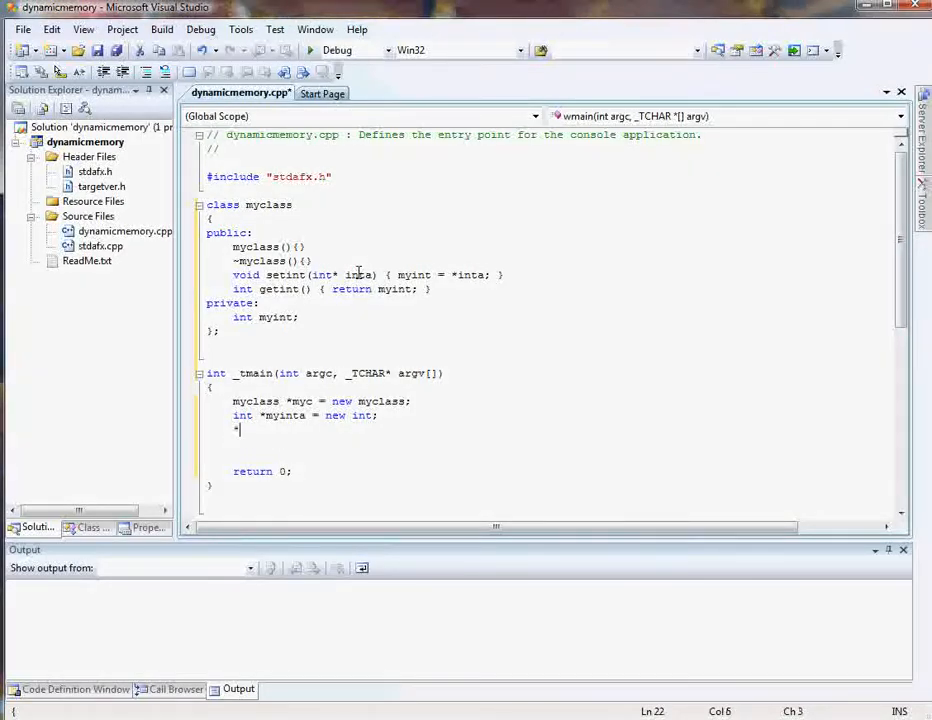
{"action": "type", "text": "myint"}
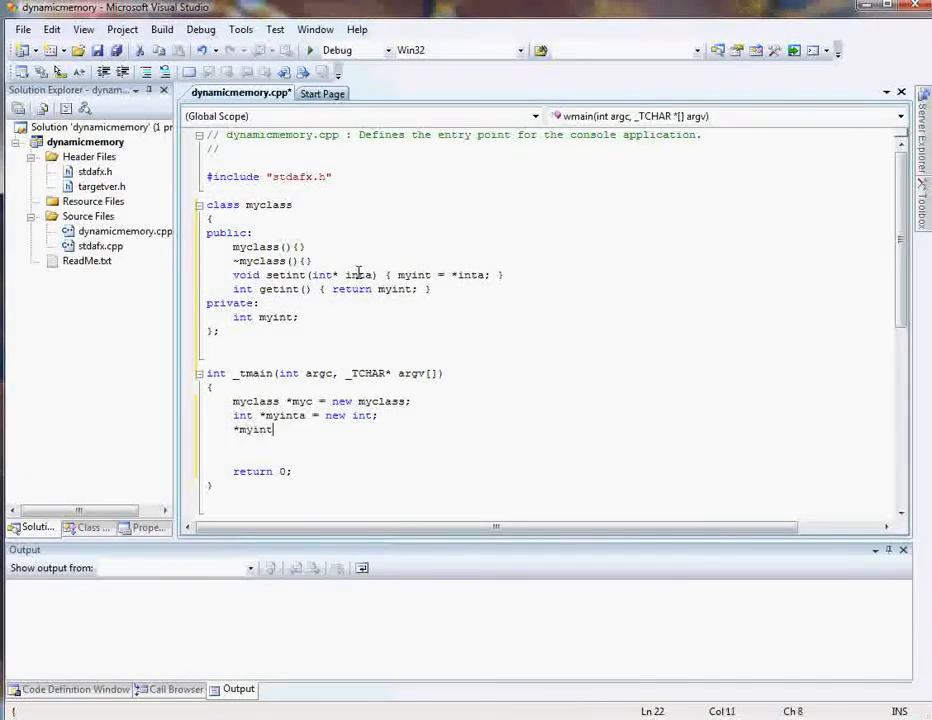
{"action": "type", "text": "a = 99"}
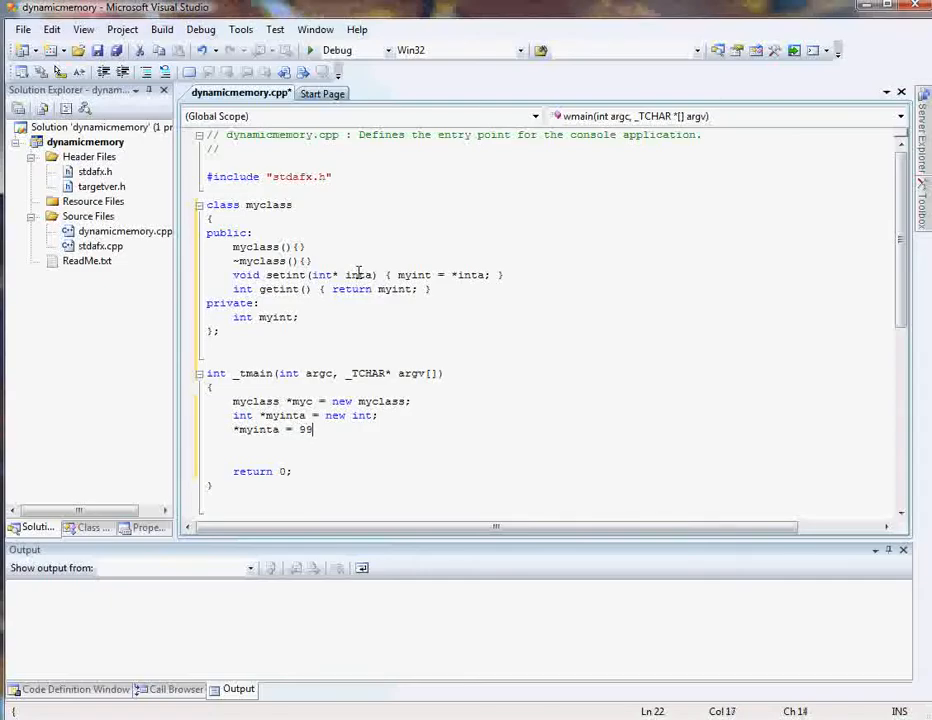
{"action": "type", "text": ";"}
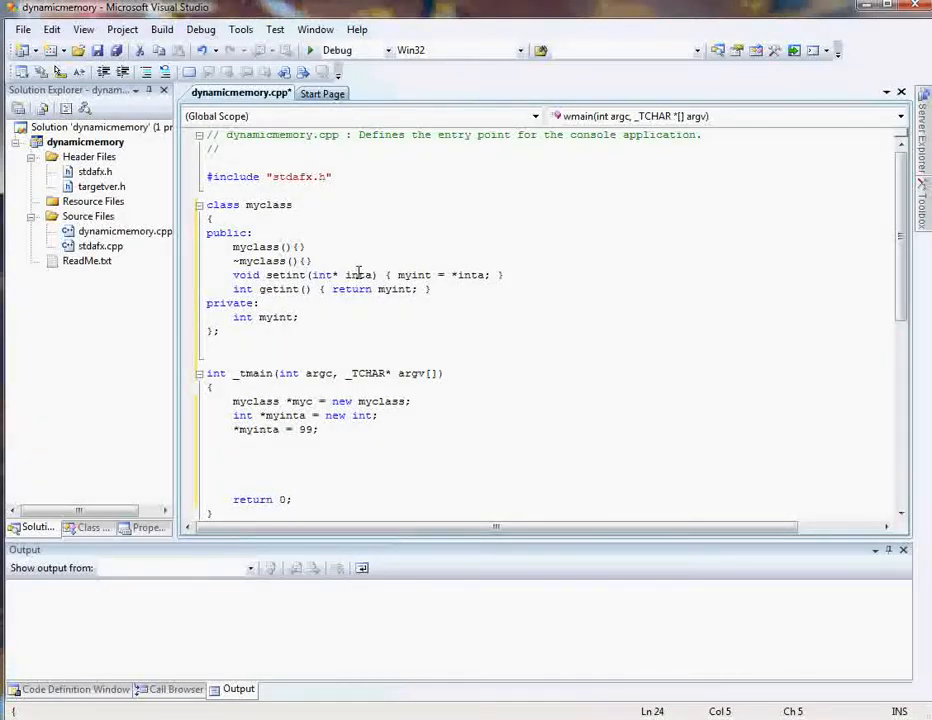
Call myc->setint(myinta);, replacing the mistyped dot with the arrow operator
{"action": "type", "text": "myc"}
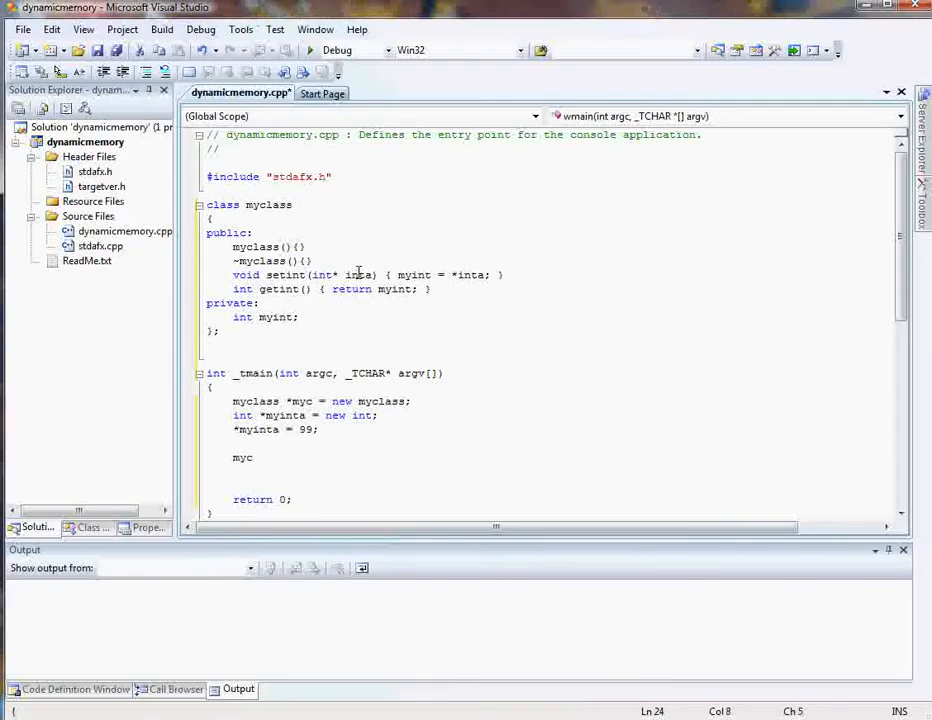
{"action": "type", "text": "."}
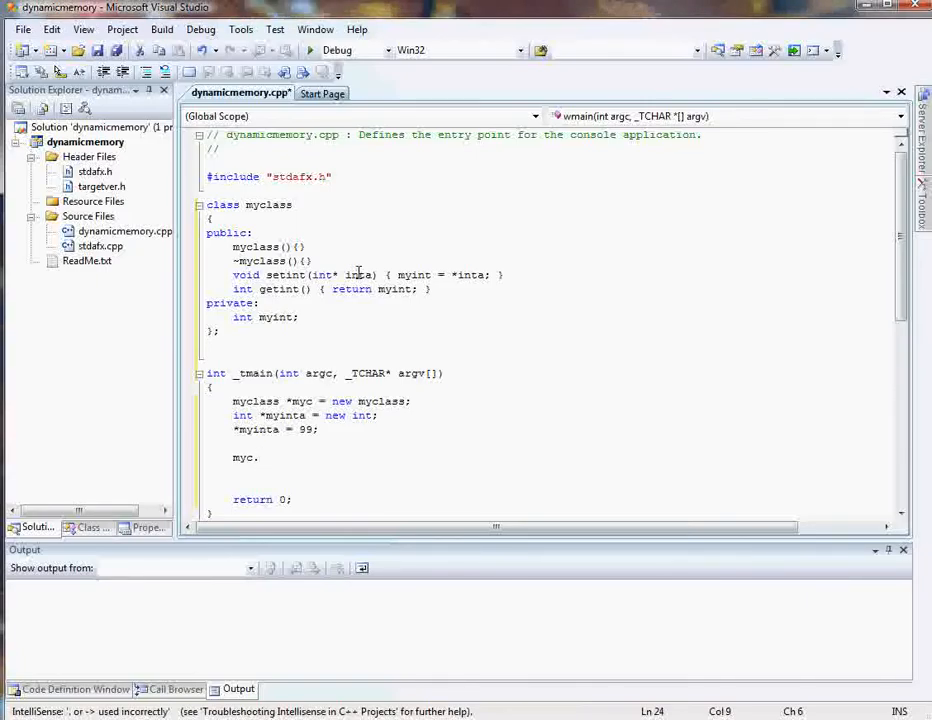
{"action": "key", "text": "Backspace"}
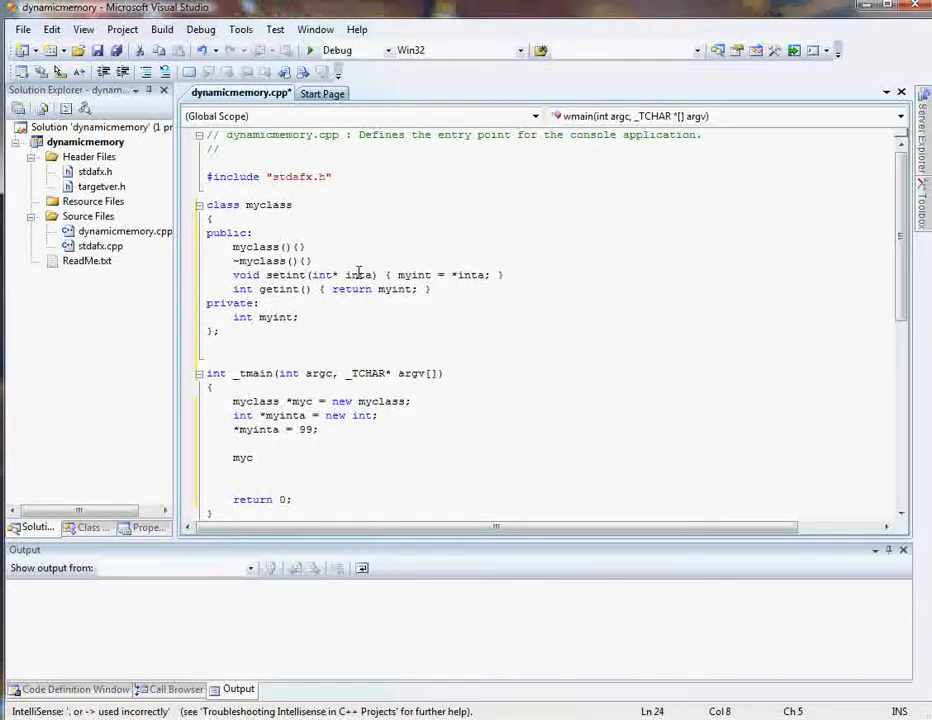
{"action": "type", "text": "-"}
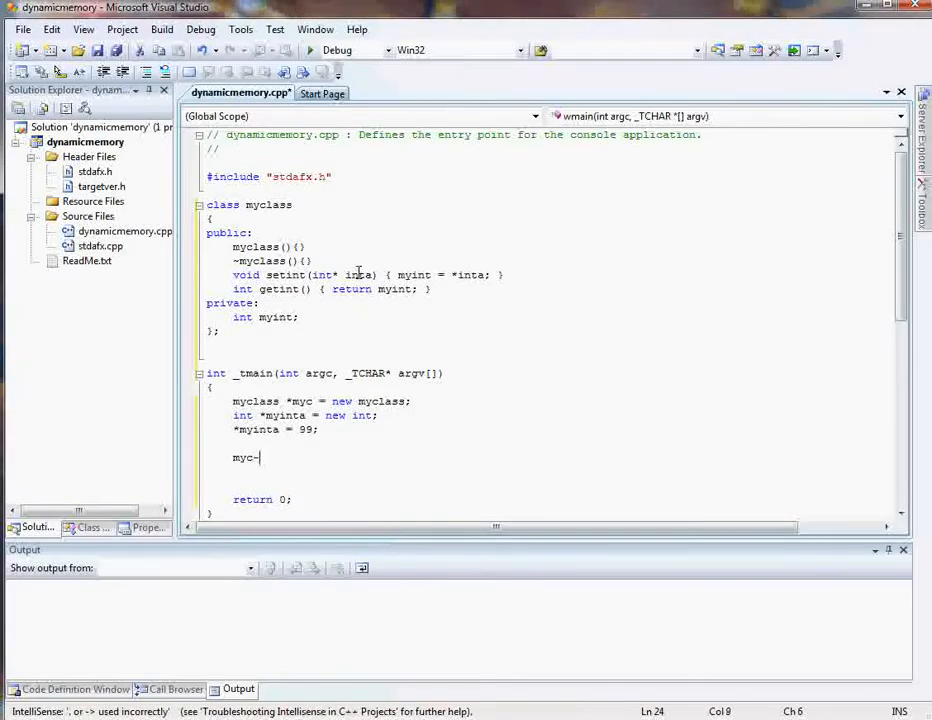
{"action": "type", "text": ">"}
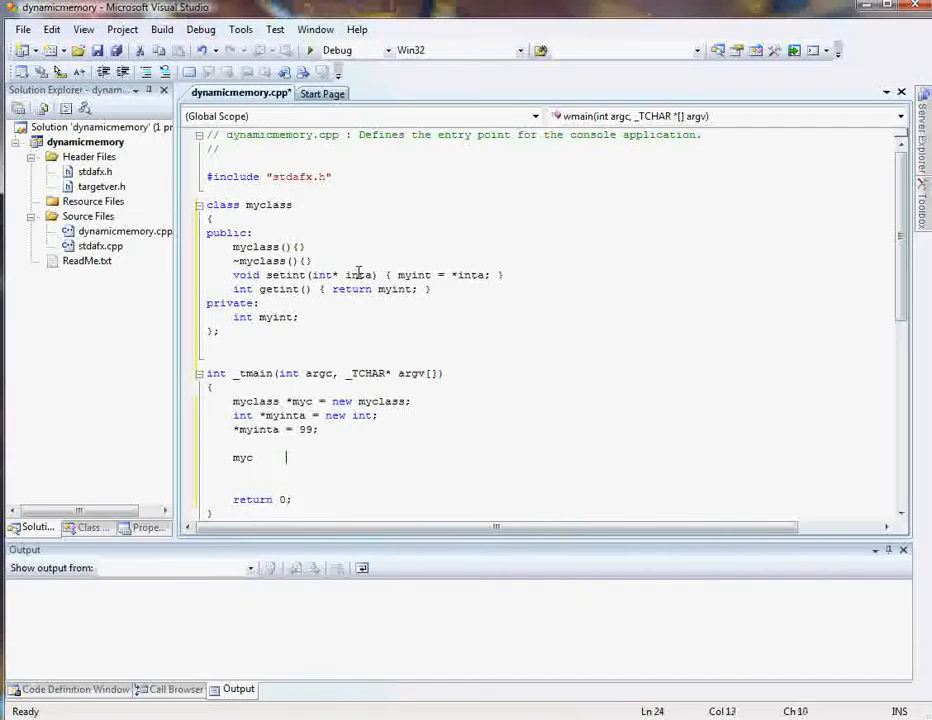
{"action": "type", "text": "-"}
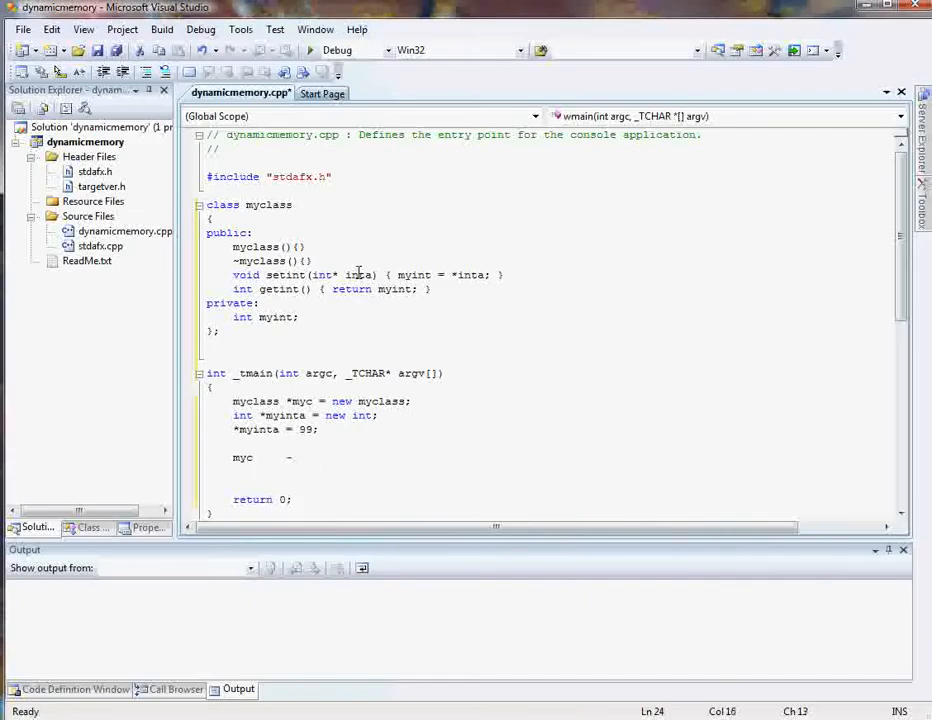
{"action": "type", "text": ">"}
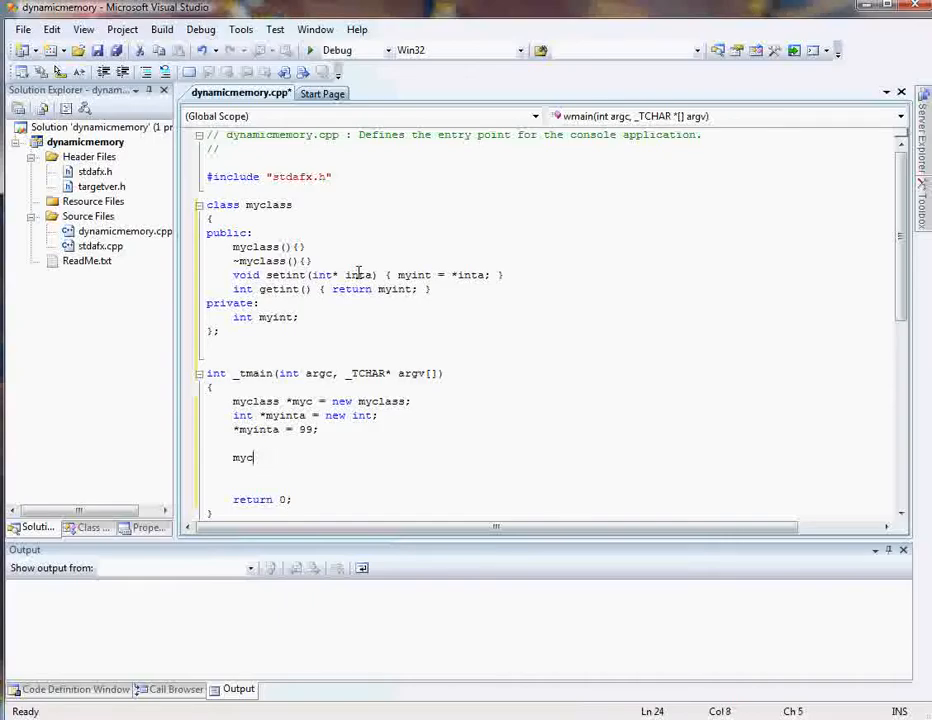
{"action": "type", "text": "->setint("}
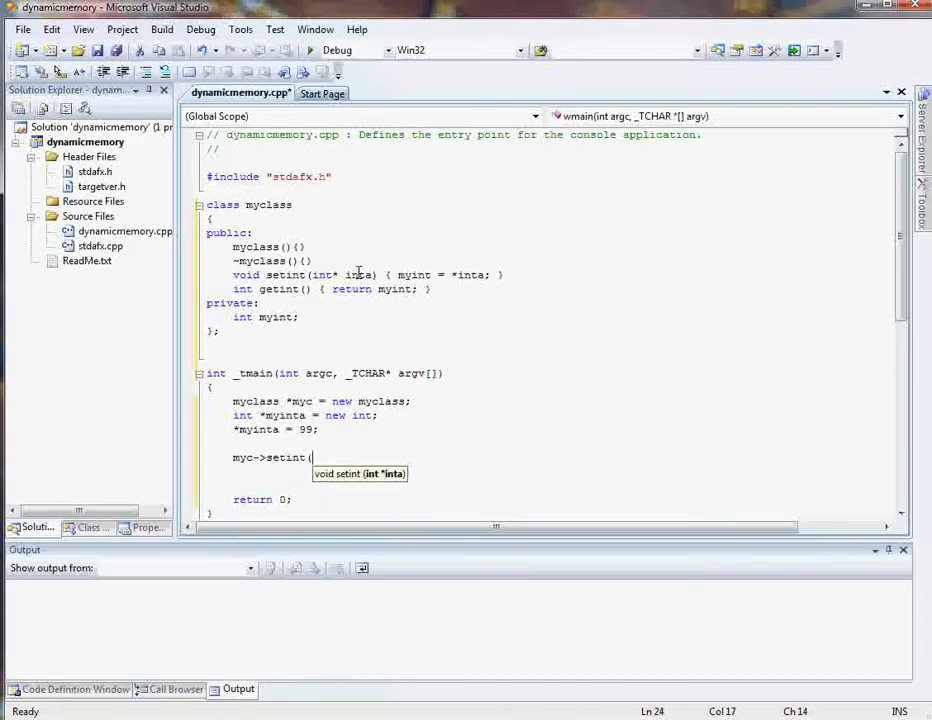
{"action": "type", "text": "myinta"}
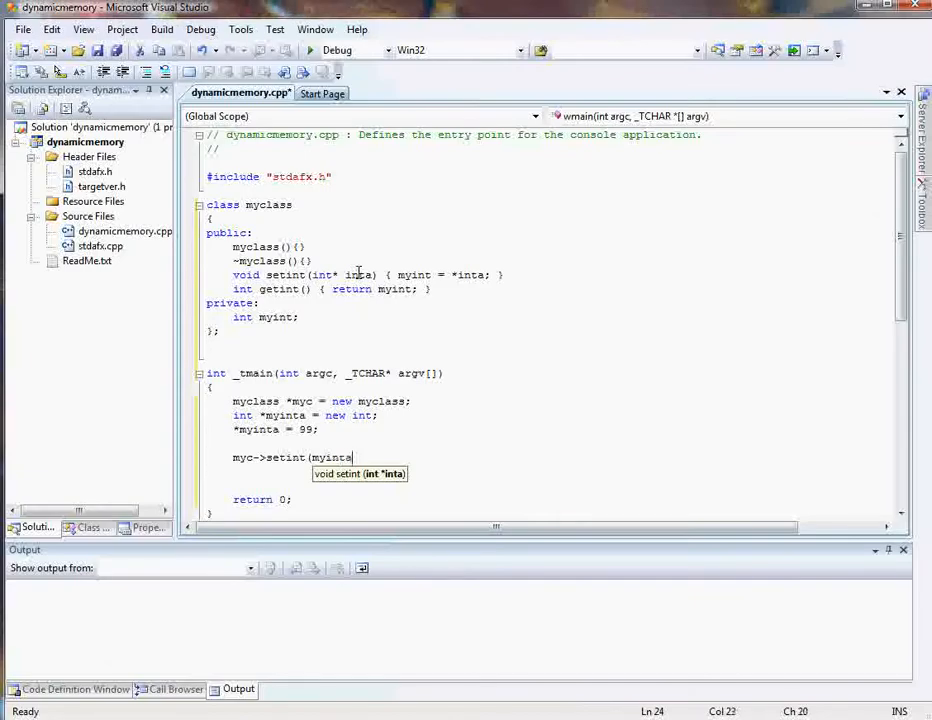
{"action": "type", "text": ");"}
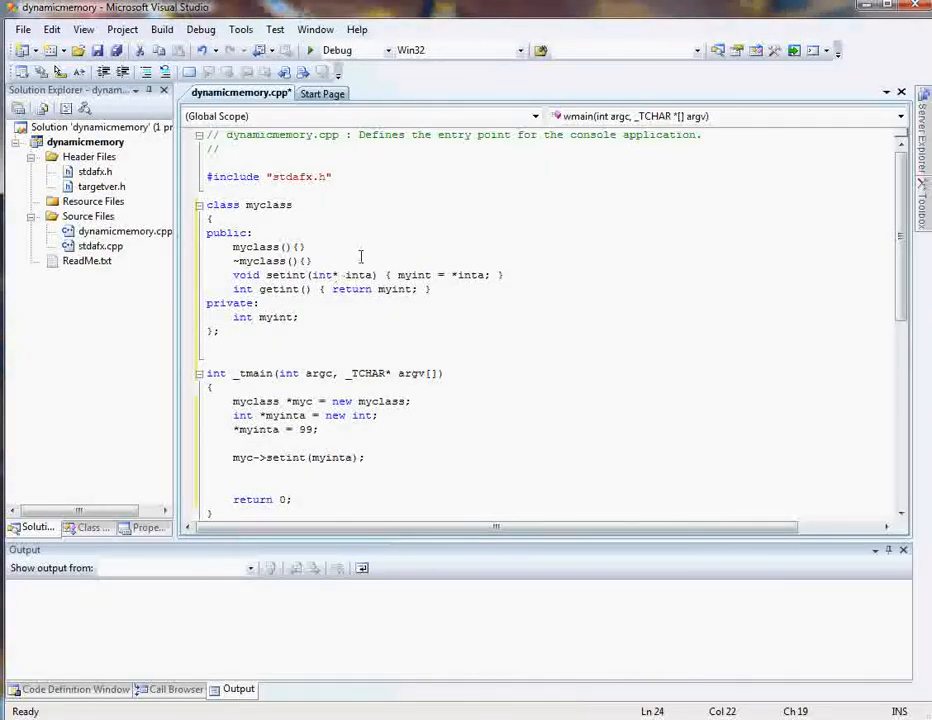
{"action": "double_click", "coordinate": [340, 274]}
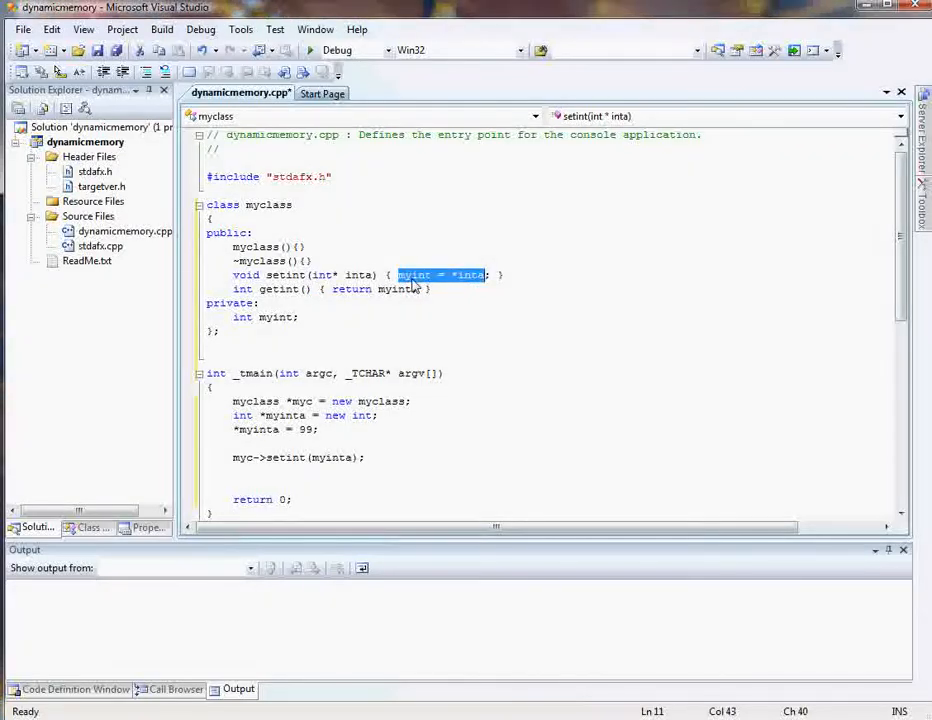
{"action": "mouse_move", "coordinate": [274, 317]}
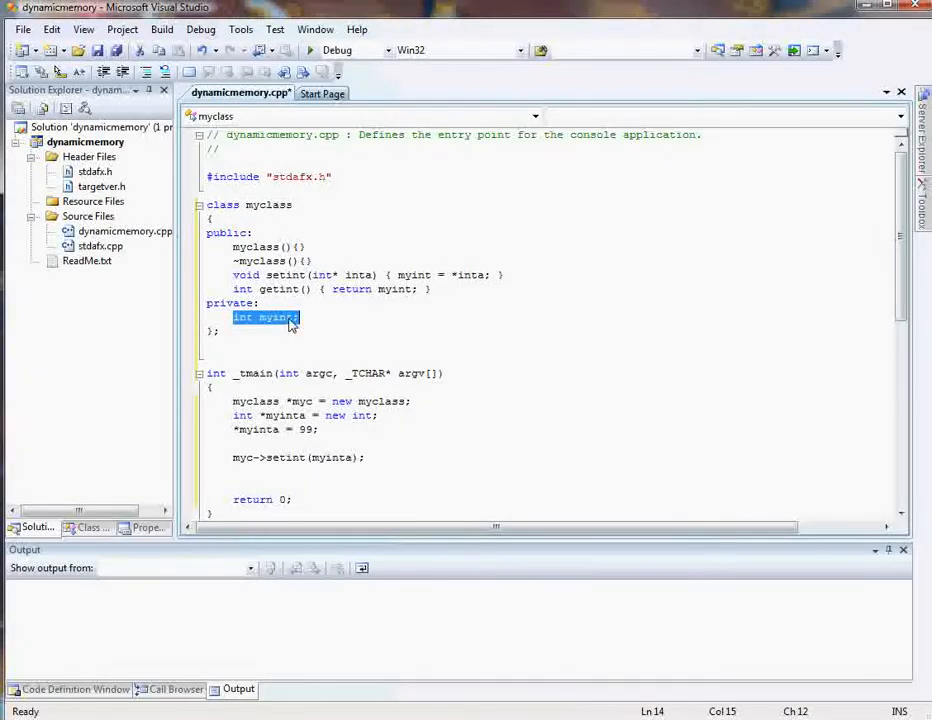
Select the private myint declaration, then place the cursor after the stdafx include
{"action": "left_click", "coordinate": [379, 457]}
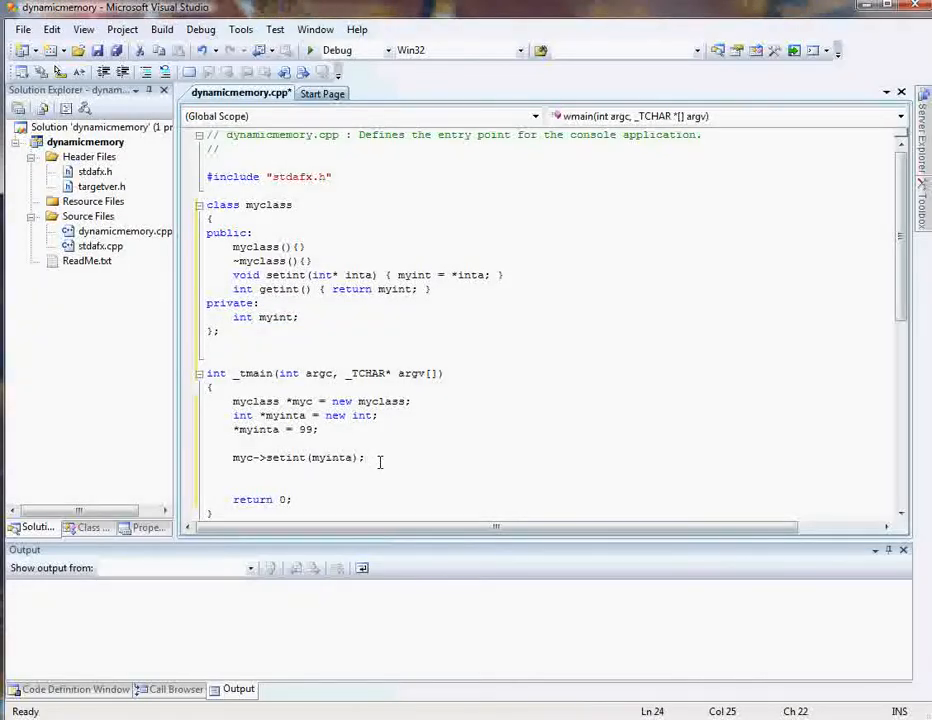
{"action": "left_click", "coordinate": [332, 177]}
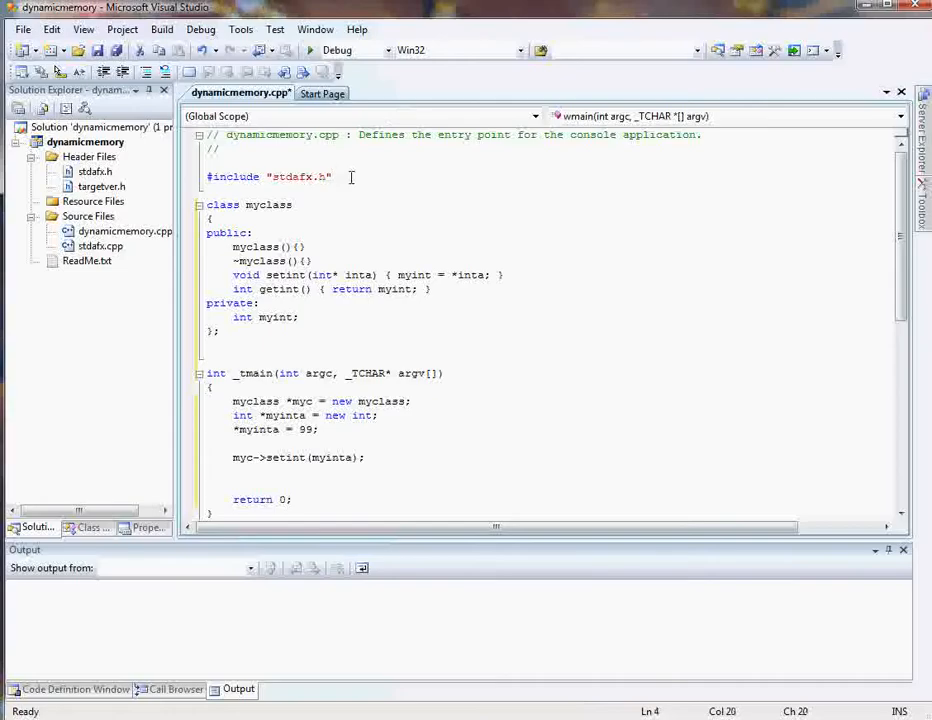
Add #include <iostream> below the stdafx include
{"action": "type", "text": "#include <"}
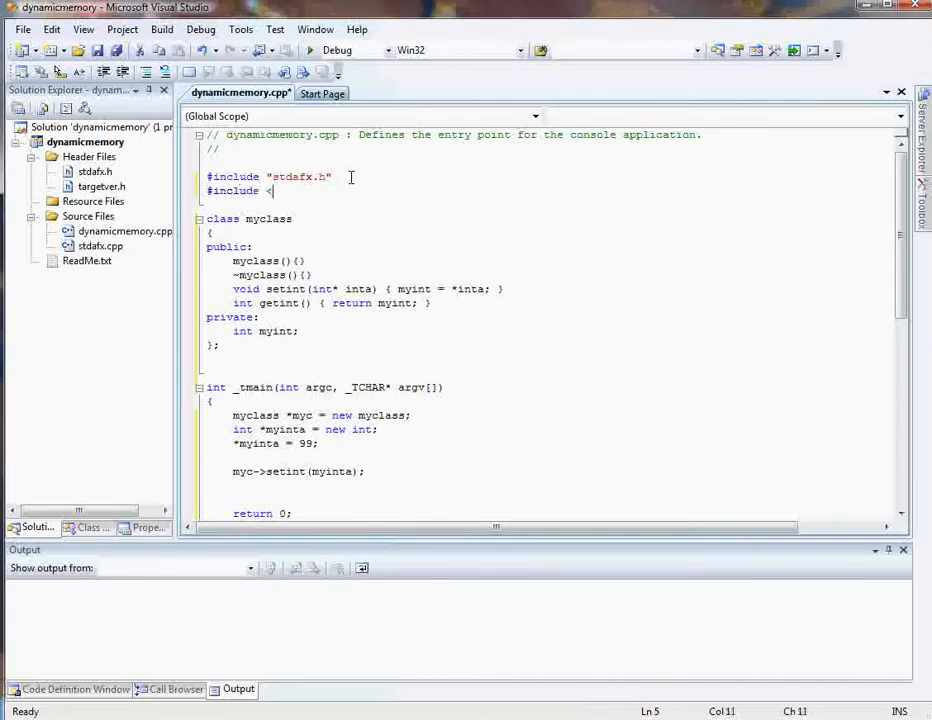
{"action": "type", "text": "iostream"}
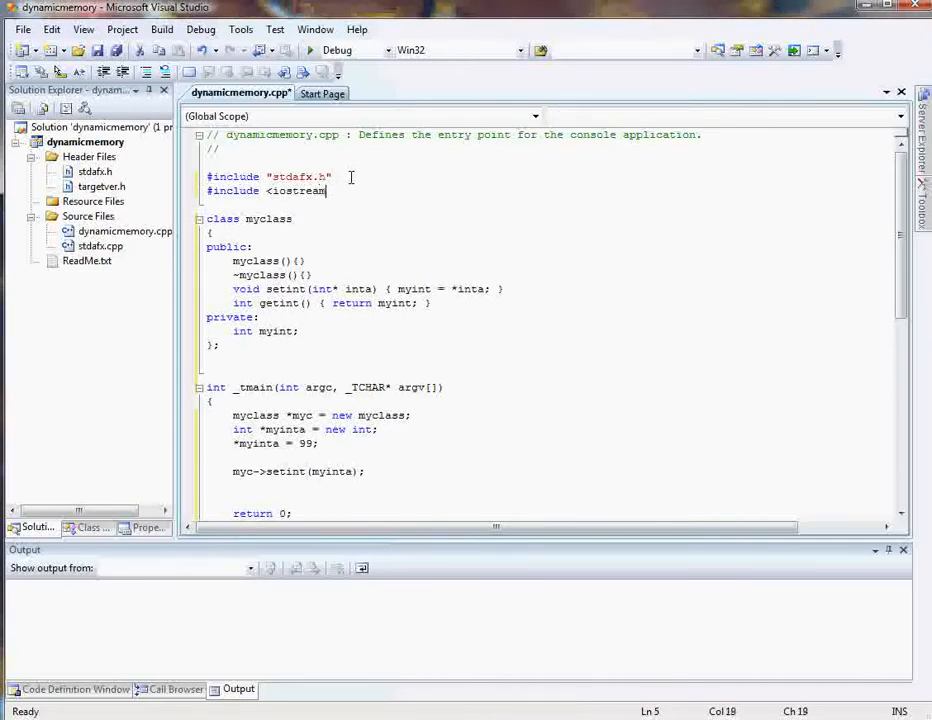
{"action": "key", "text": "enter"}
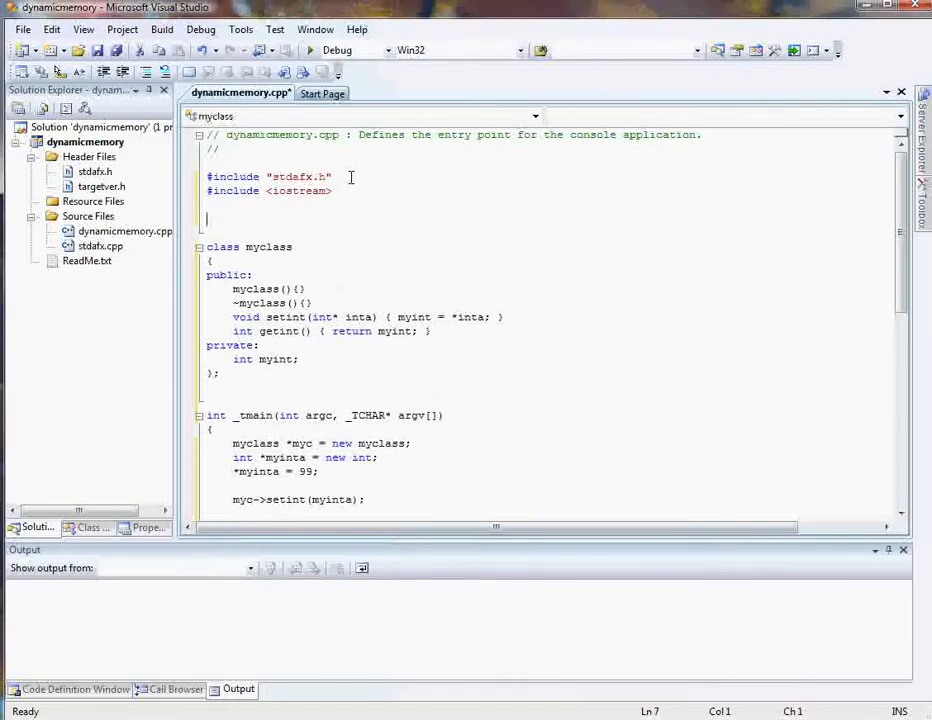
In _tmain, add using std::cout; and using std::endl; declarations
{"action": "scroll", "scroll_direction": "down", "scroll_amount": 3}
{"action": "type", "text": "using"}
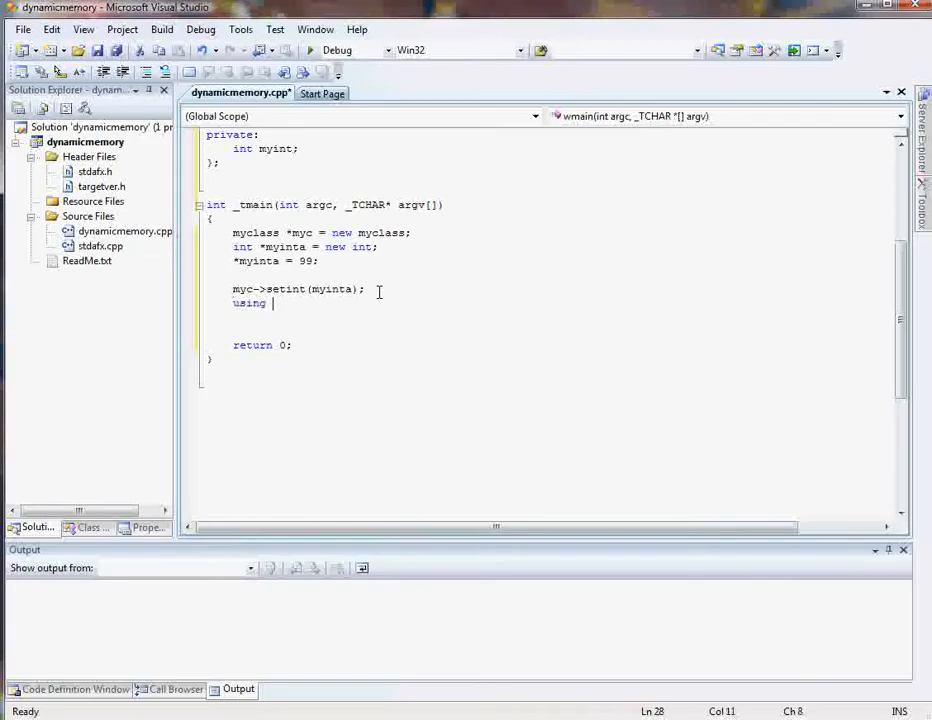
{"action": "type", "text": "std::cout;"}
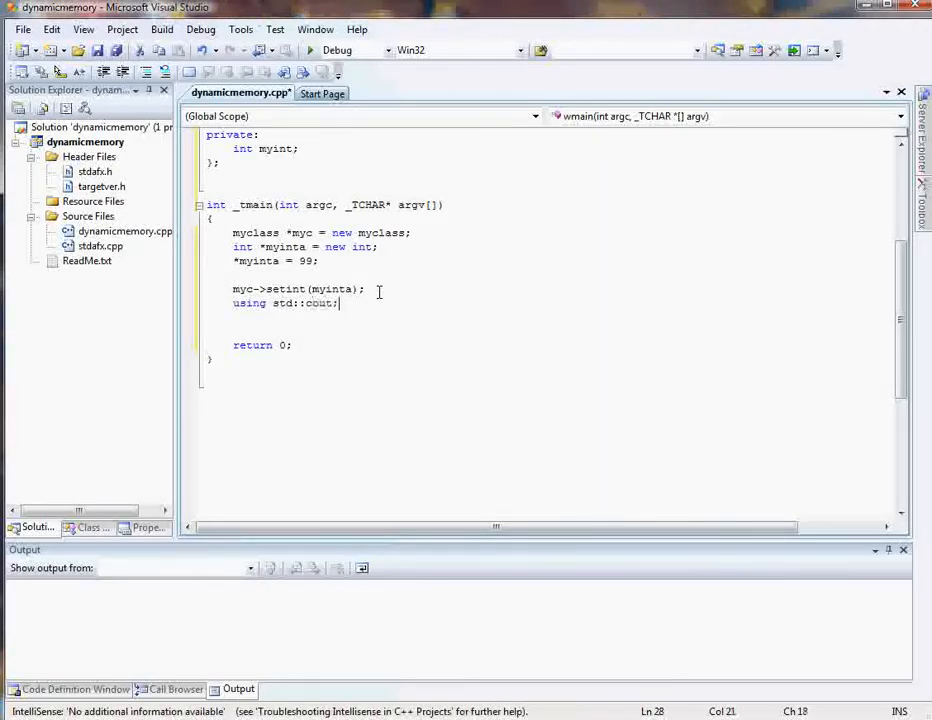
{"action": "type", "text": "using st"}
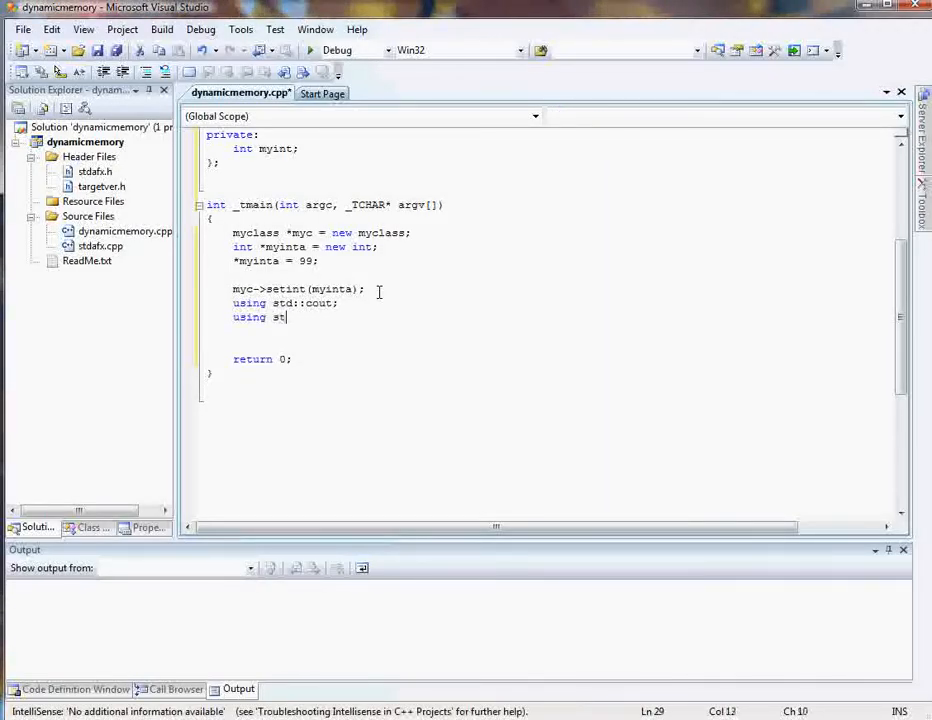
{"action": "type", "text": "d::endl"}
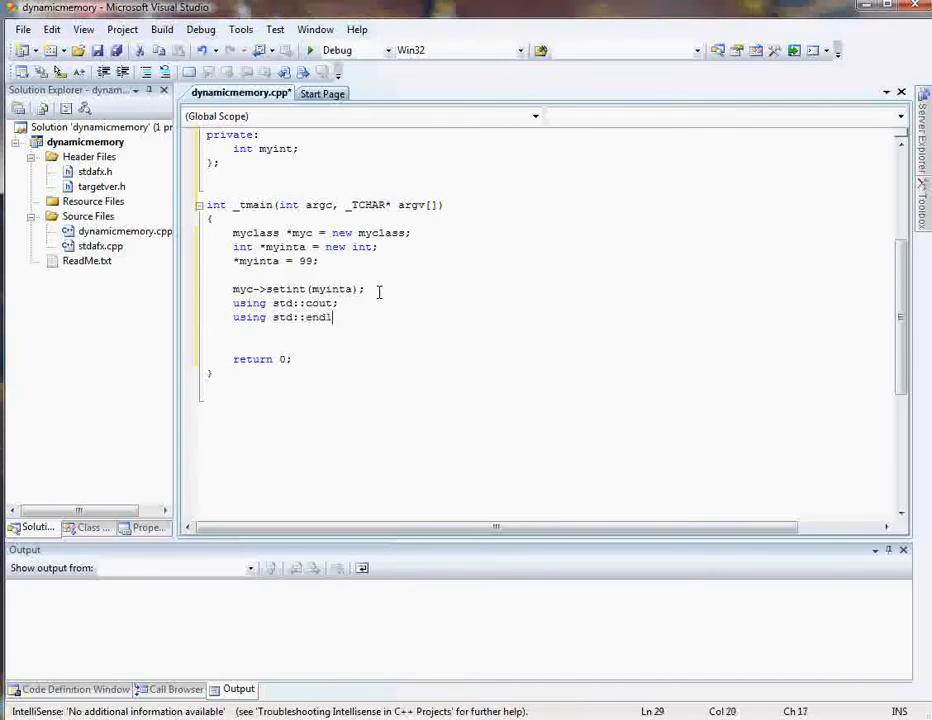
{"action": "type", "text": ";"}
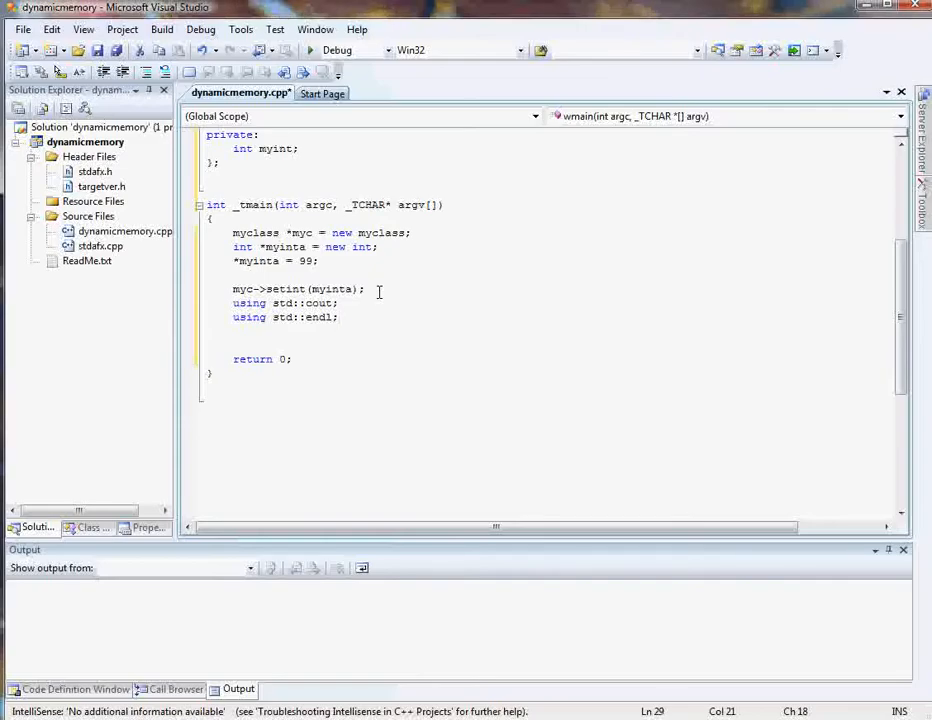
{"action": "key", "text": "enter"}
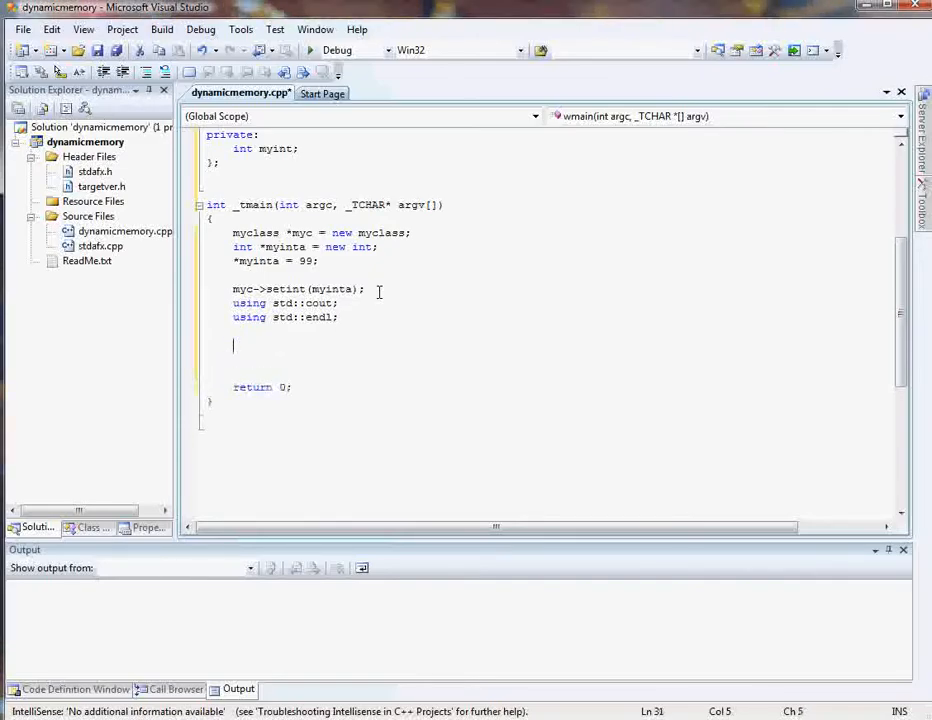
Print the stored value with cout << myc->getint() << endl;
{"action": "type", "text": "cout <"}
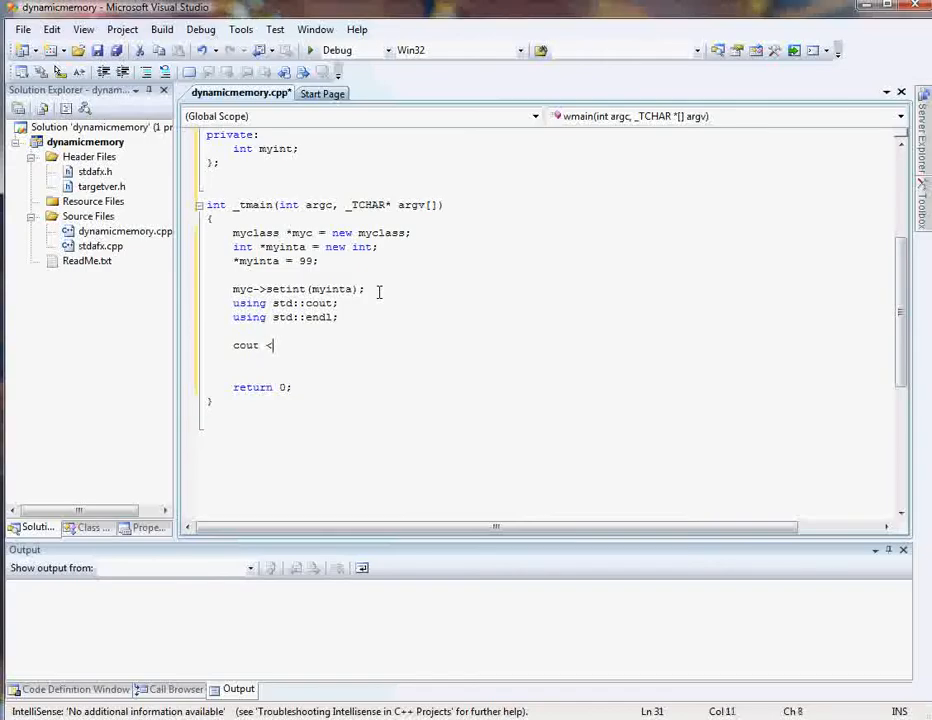
{"action": "type", "text": "< myc"}
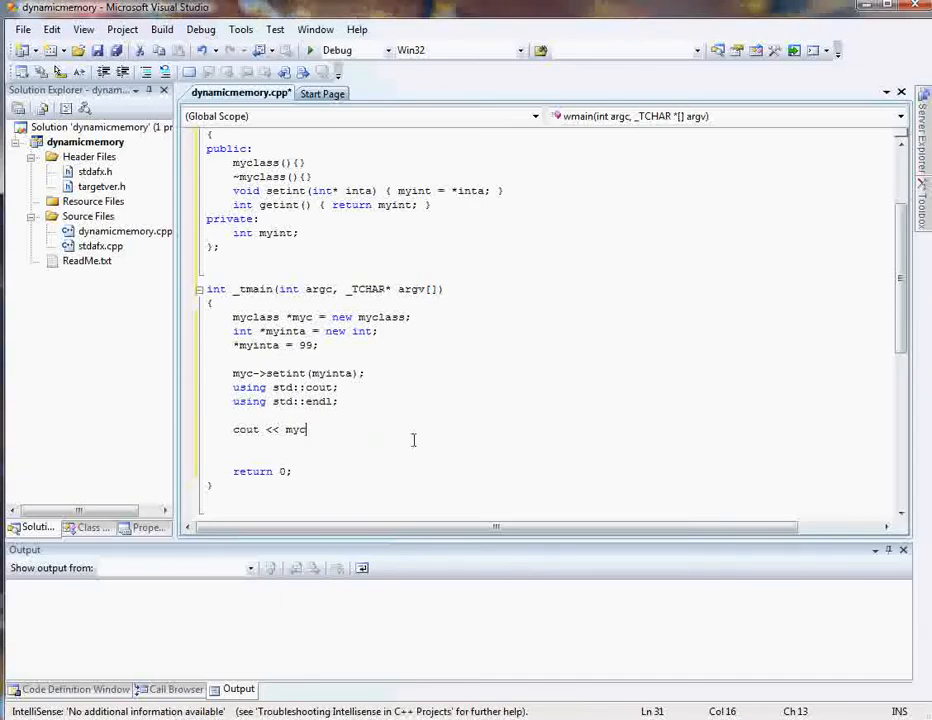
{"action": "type", "text": "->getint("}
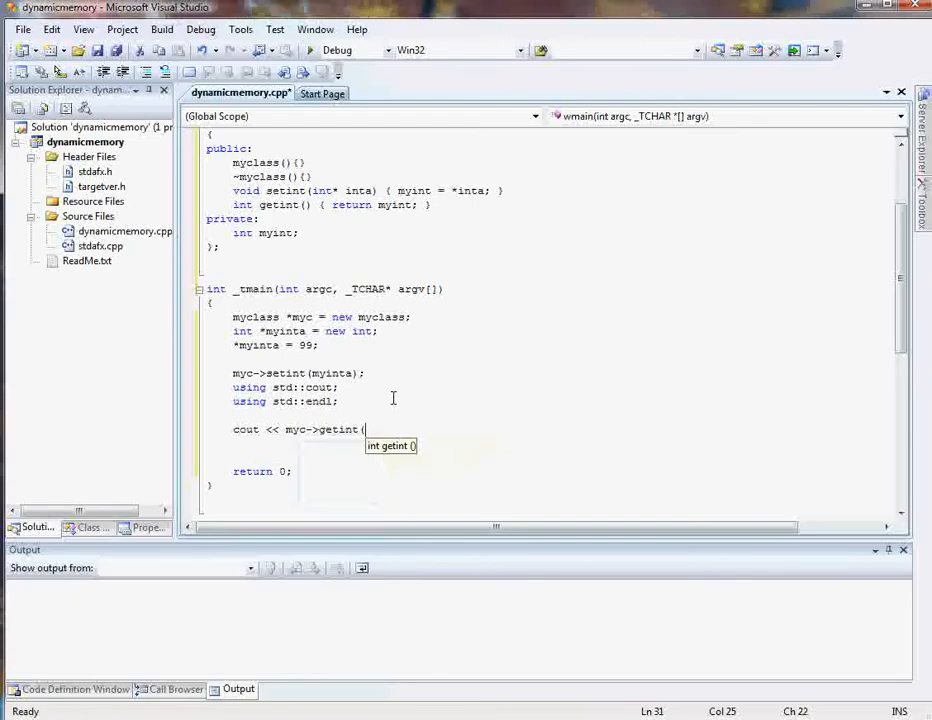
{"action": "type", "text": ") <<"}
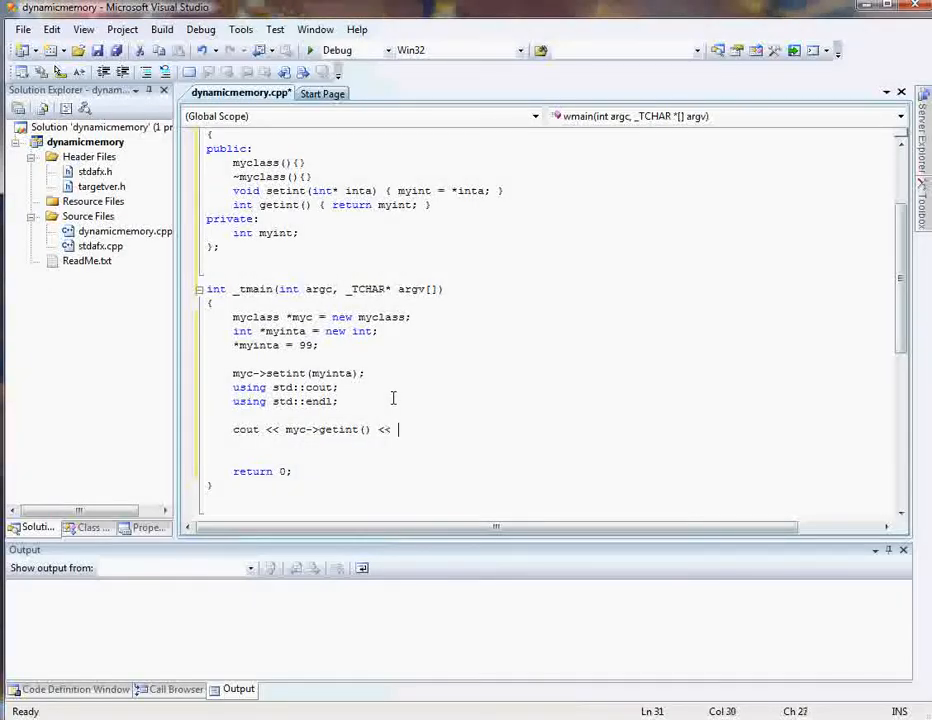
{"action": "type", "text": "endl"}
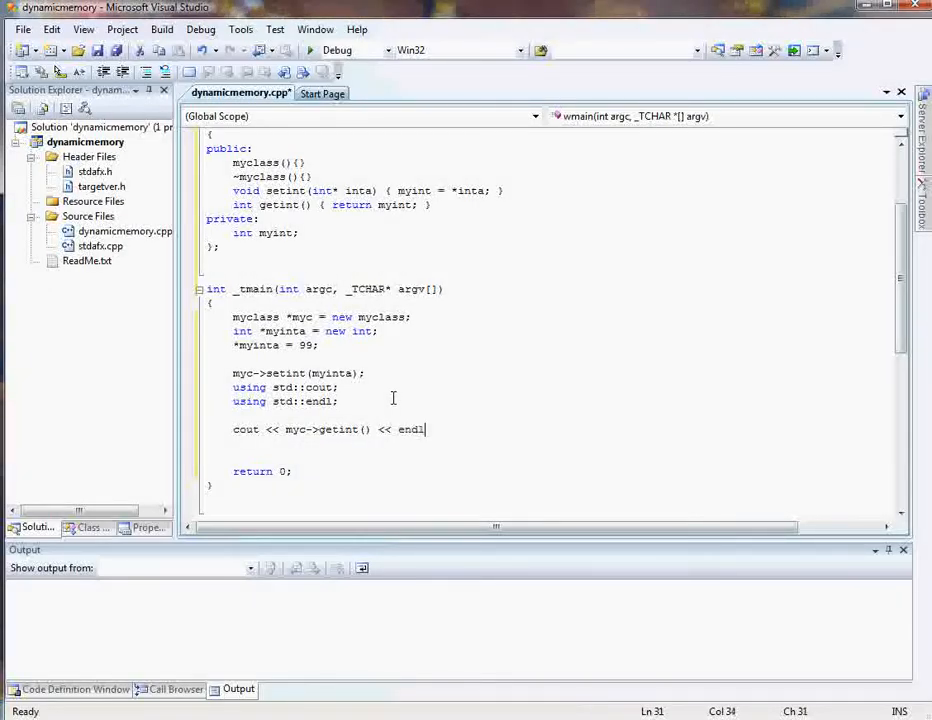
{"action": "type", "text": ";"}
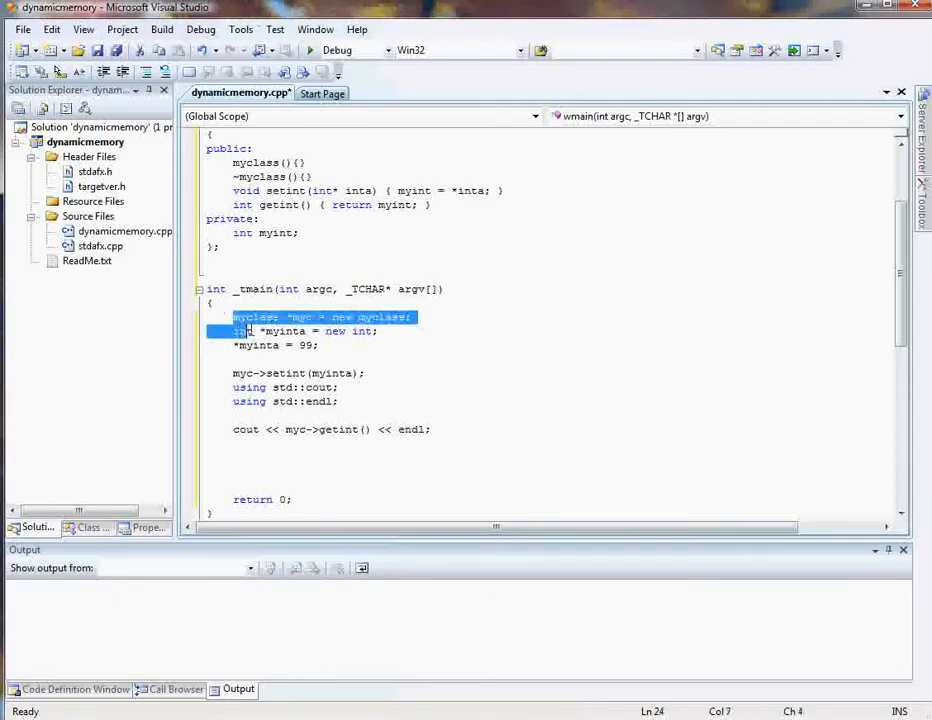
{"action": "left_click_drag", "start_coordinate": [233, 317], "coordinate": [377, 331]}
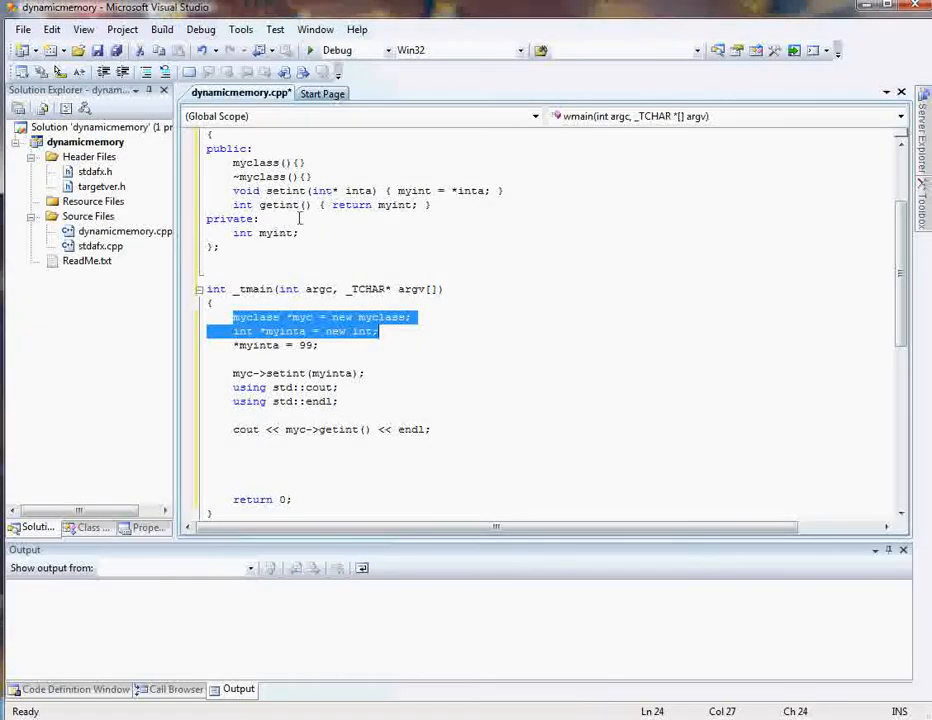
{"action": "mouse_move", "coordinate": [320, 387]}
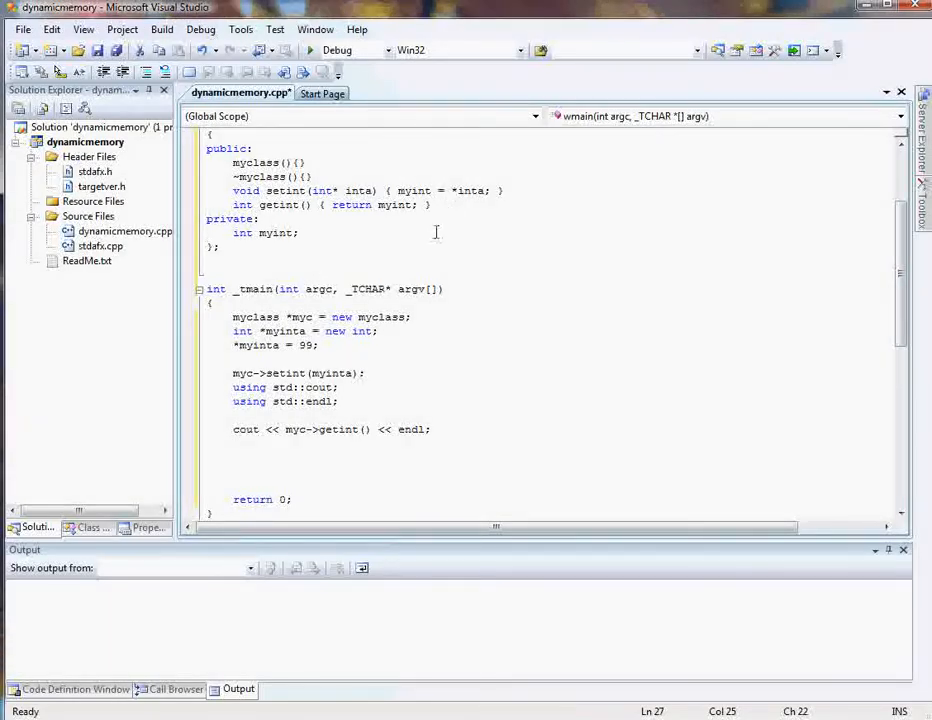
Add 'delete myc;' and 'delete myinta;' after the cout line in _tmain
{"action": "left_click", "coordinate": [431, 429]}
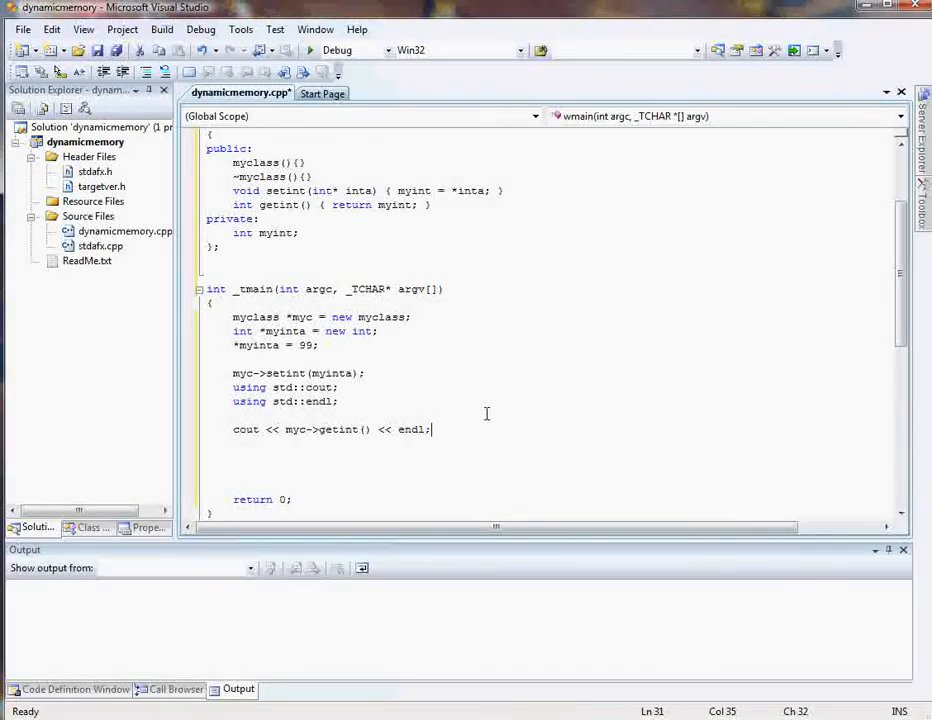
{"action": "mouse_move", "coordinate": [563, 419]}
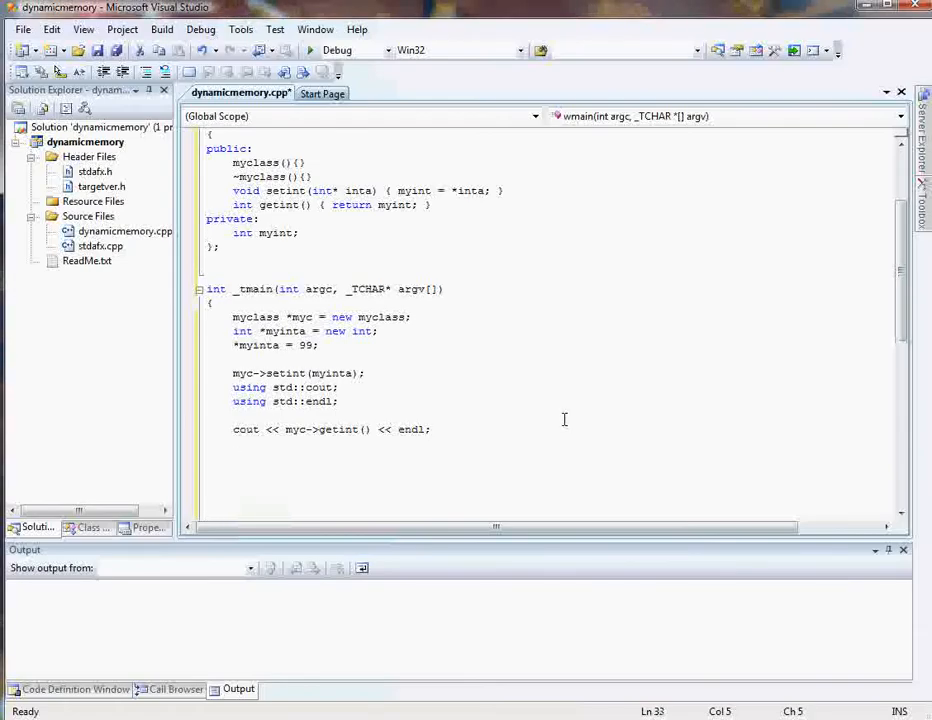
{"action": "type", "text": "c"}
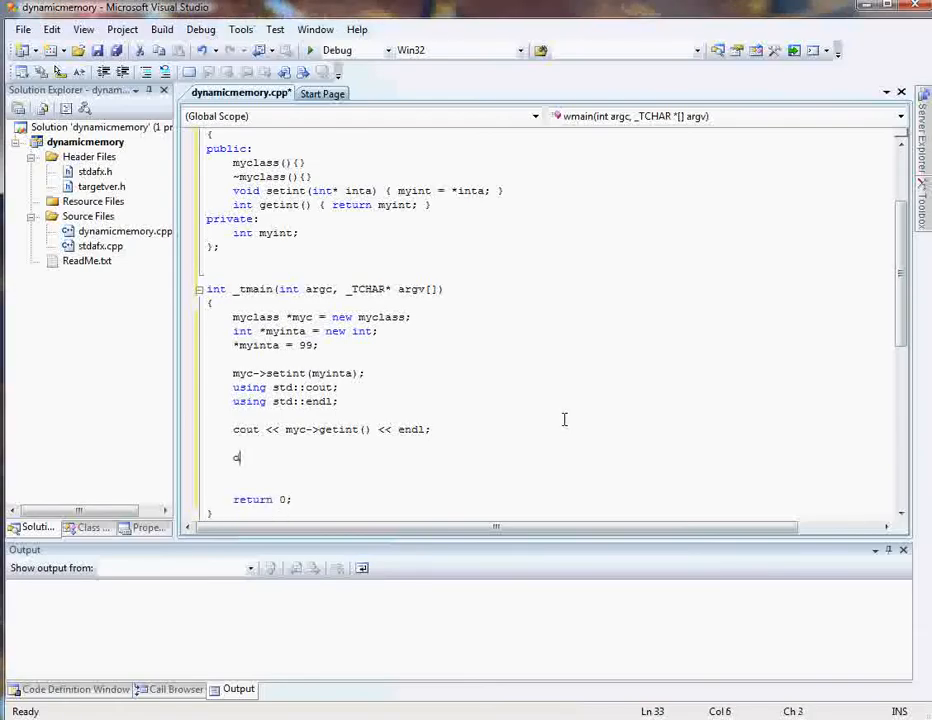
{"action": "type", "text": "elete"}
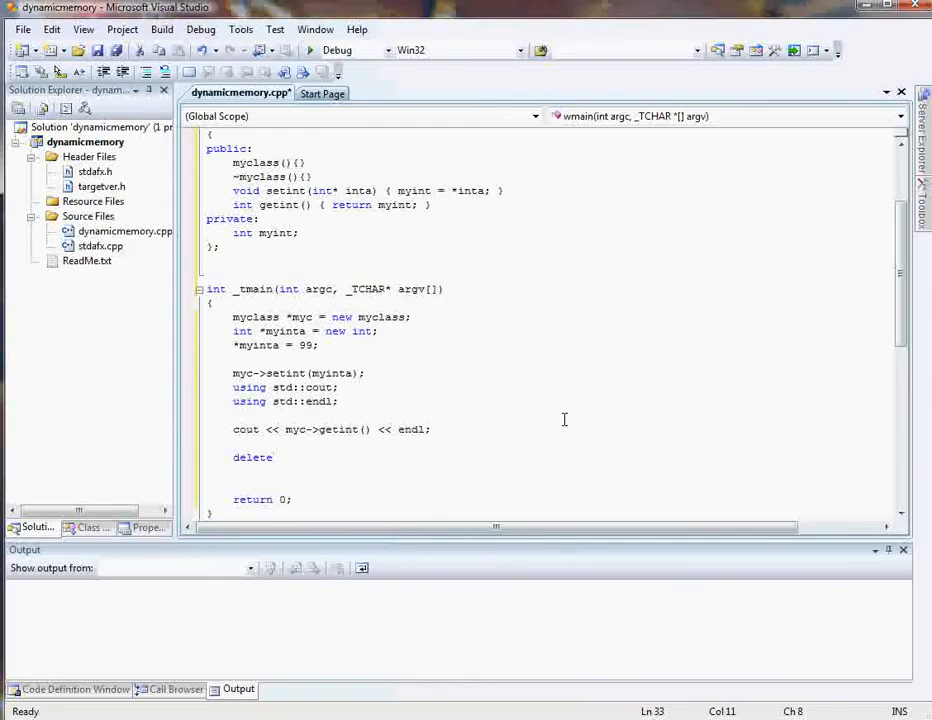
{"action": "type", "text": "myc"}
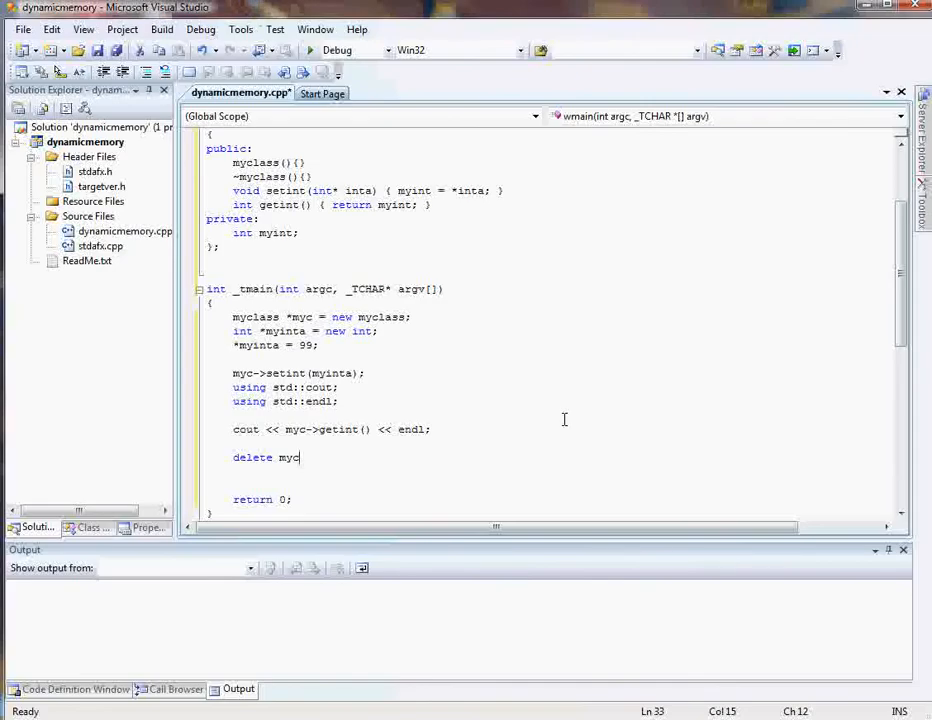
{"action": "type", "text": ";"}
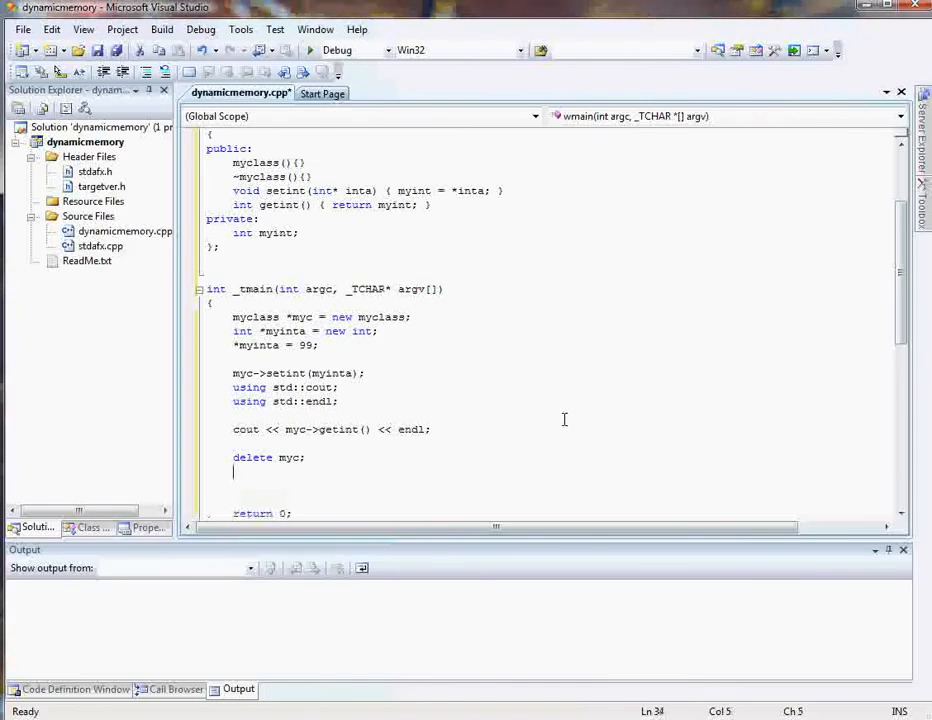
{"action": "type", "text": "delete"}
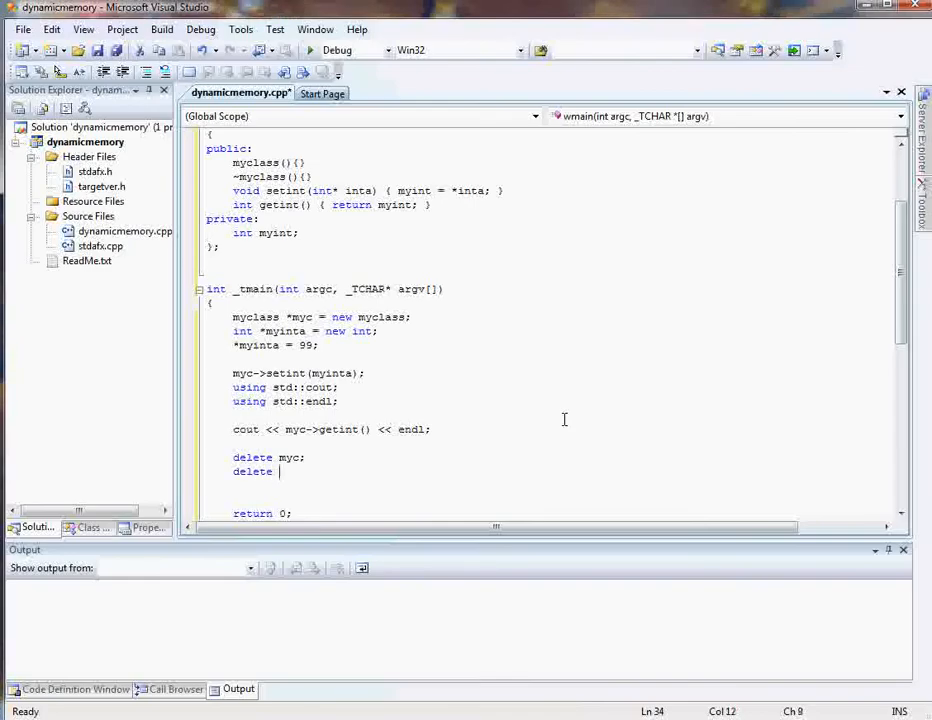
{"action": "type", "text": "myinta;"}
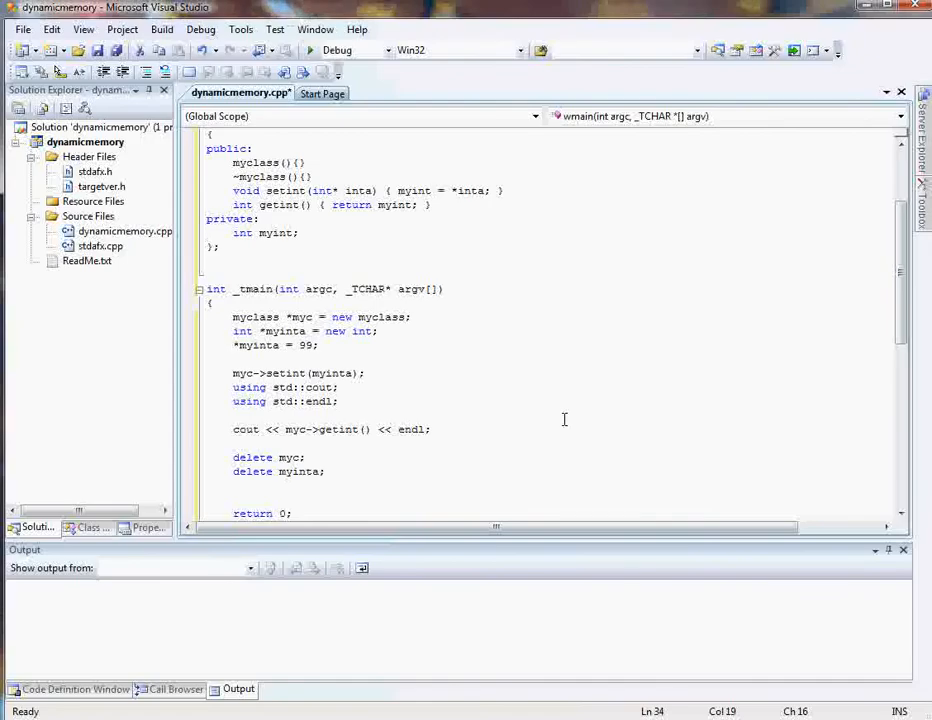
Check the myinta declaration, tidy the blank lines before return 0, and start debugging
{"action": "left_click", "coordinate": [299, 317]}
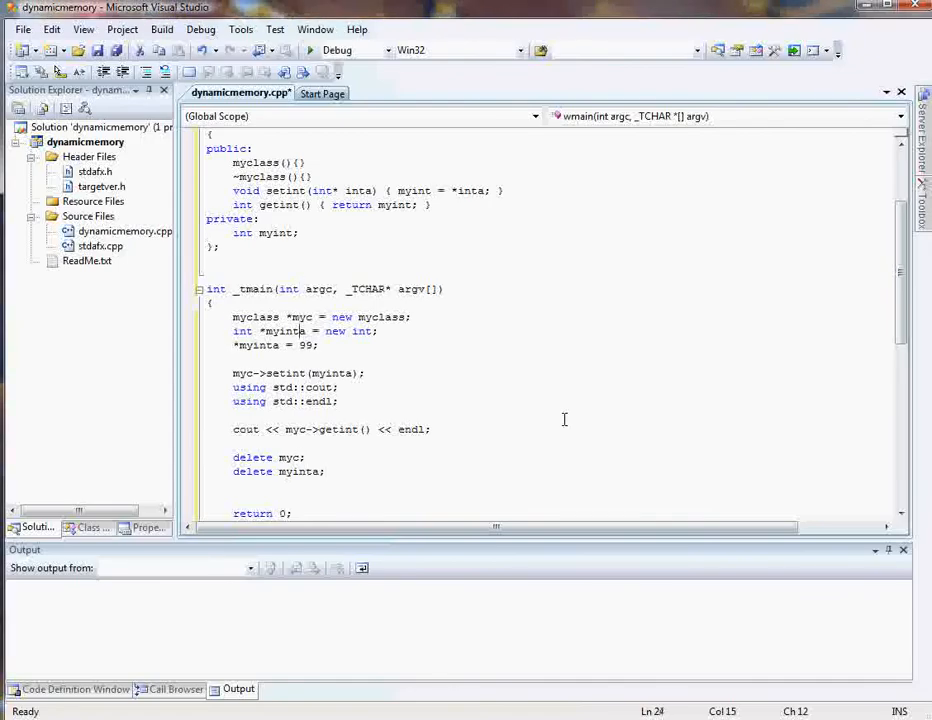
{"action": "left_click", "coordinate": [206, 486]}
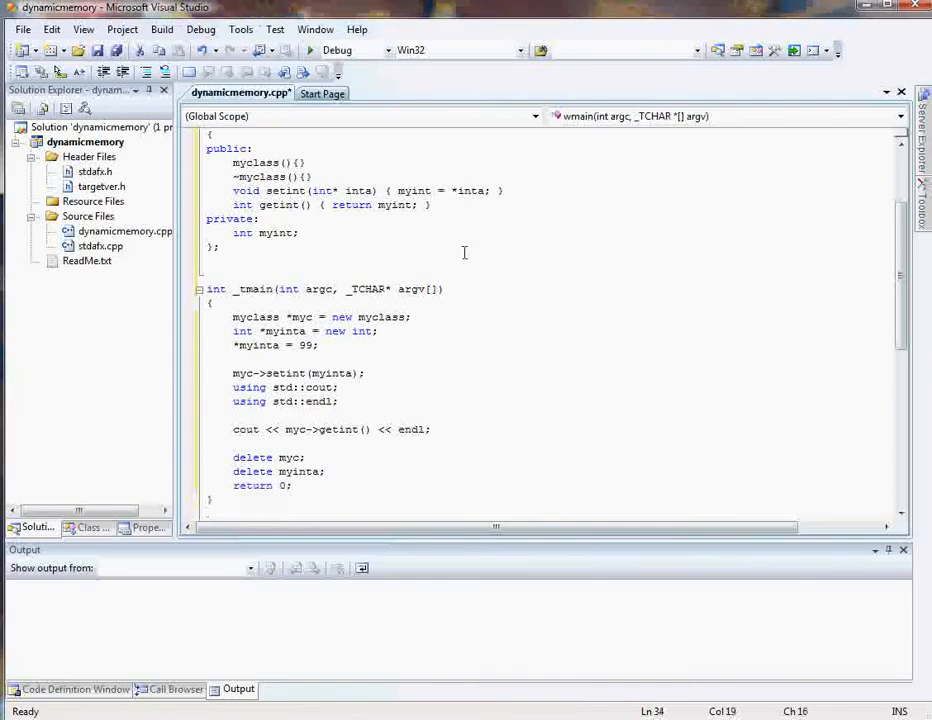
{"action": "left_click", "coordinate": [200, 29]}
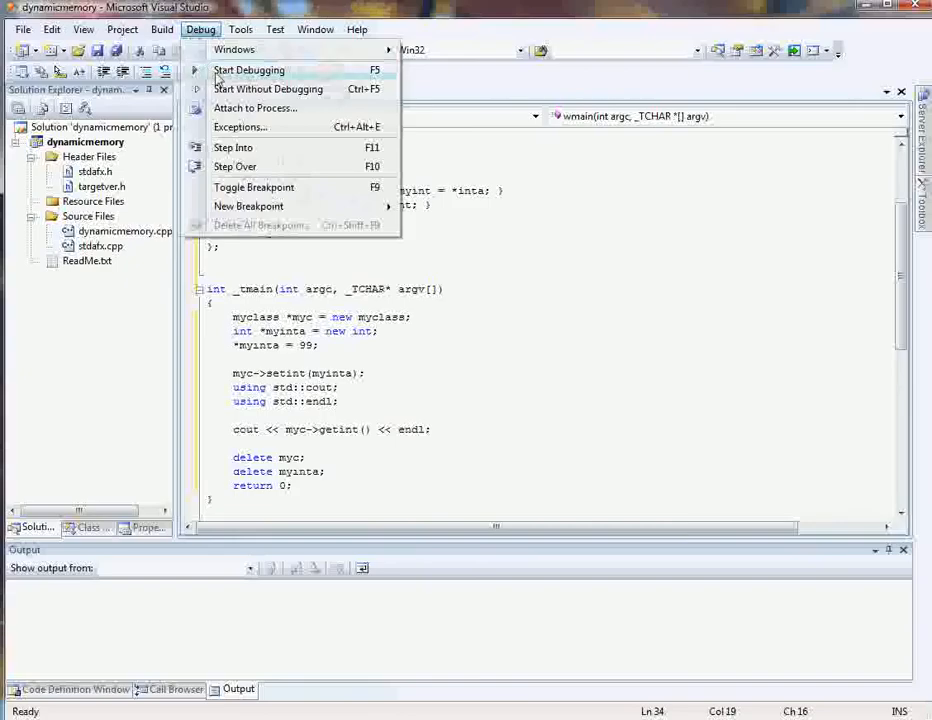
{"action": "left_click", "coordinate": [249, 69]}
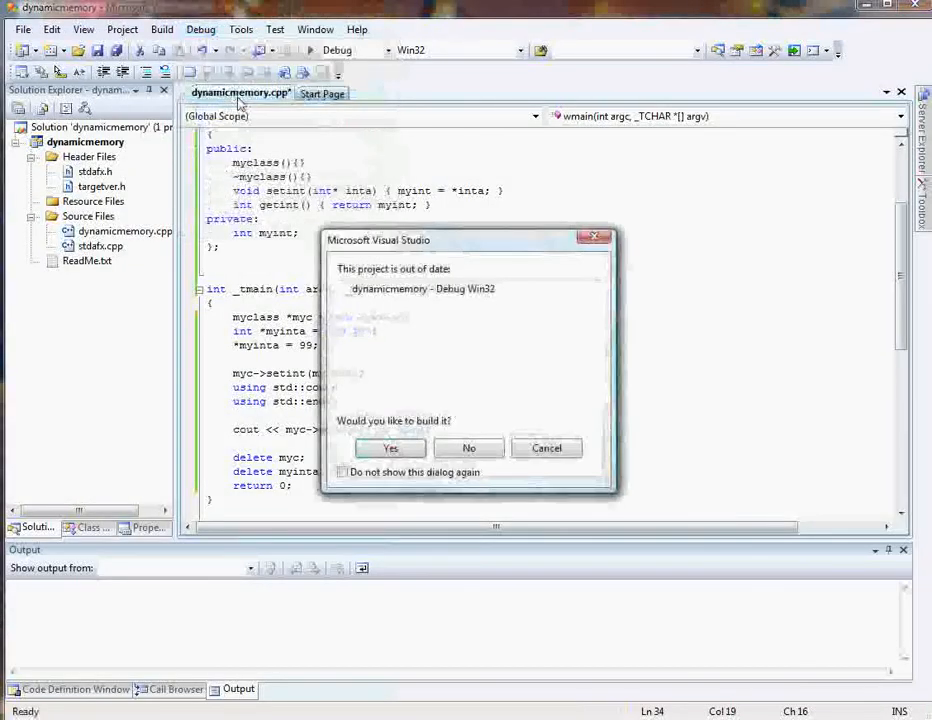